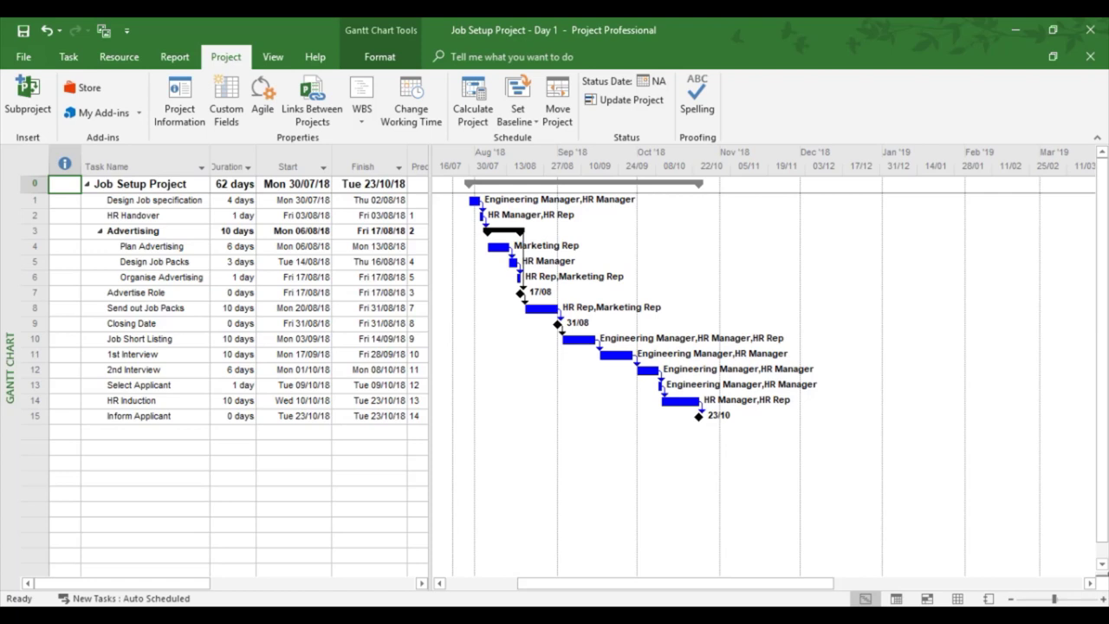
{"action": "mouse_move", "coordinate": [449, 465]}
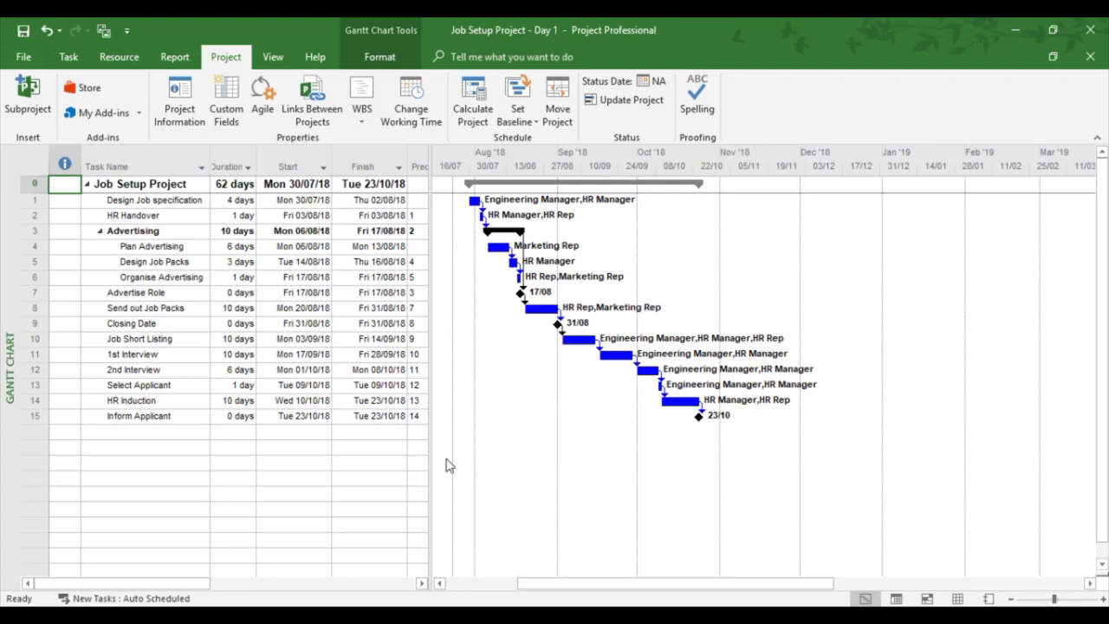
{"action": "mouse_move", "coordinate": [273, 56]}
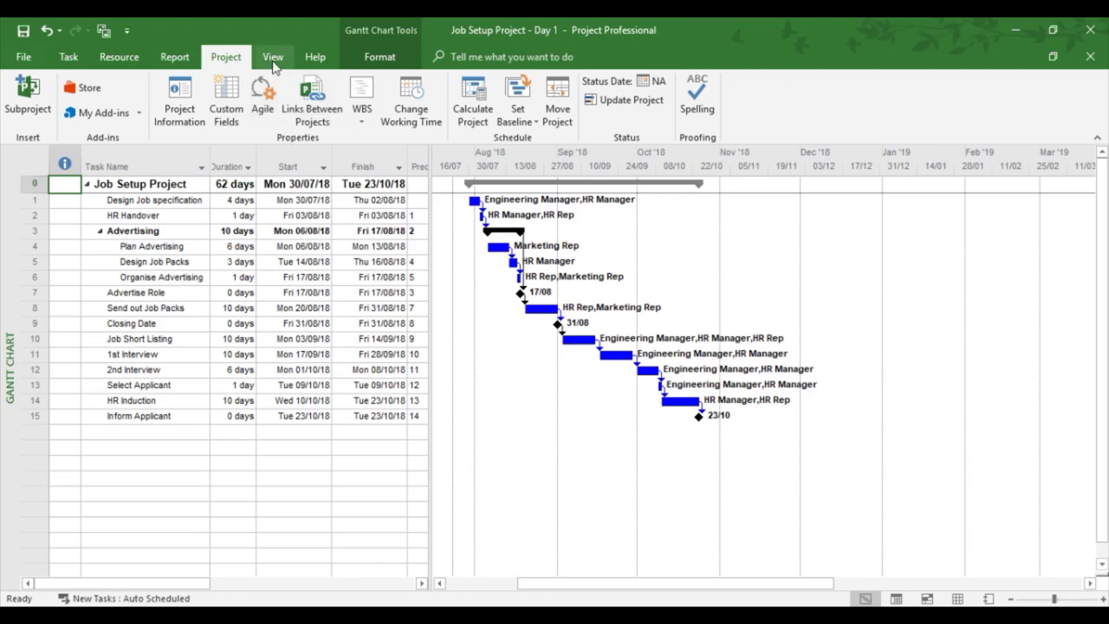
Switch the task sheet to the Variance table, where baseline start and finish read NA.
{"action": "left_click", "coordinate": [273, 56]}
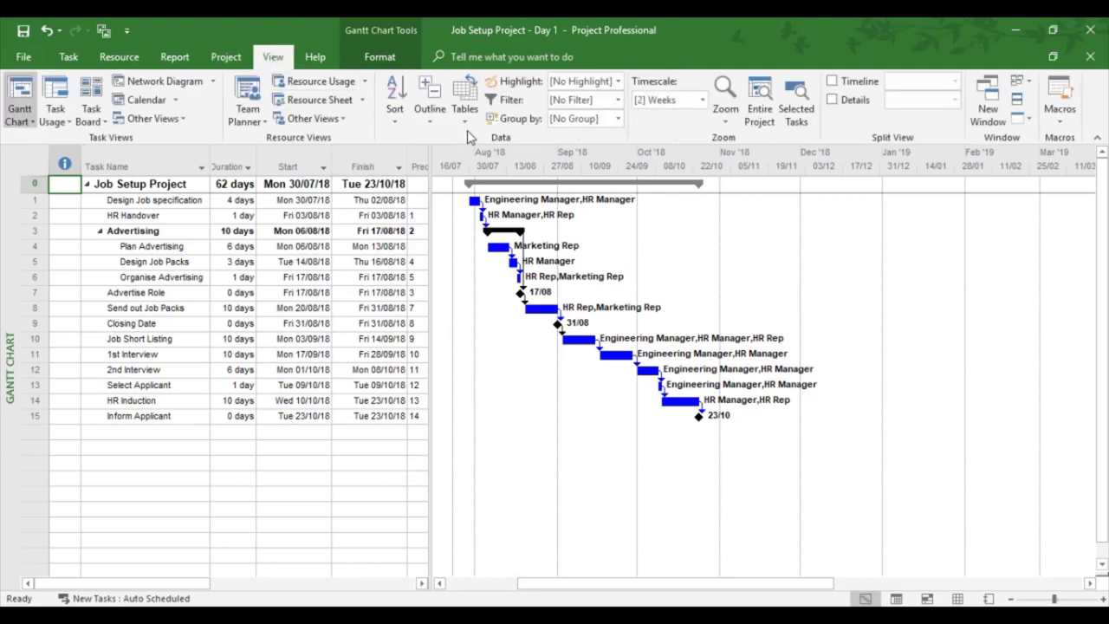
{"action": "left_click", "coordinate": [466, 95]}
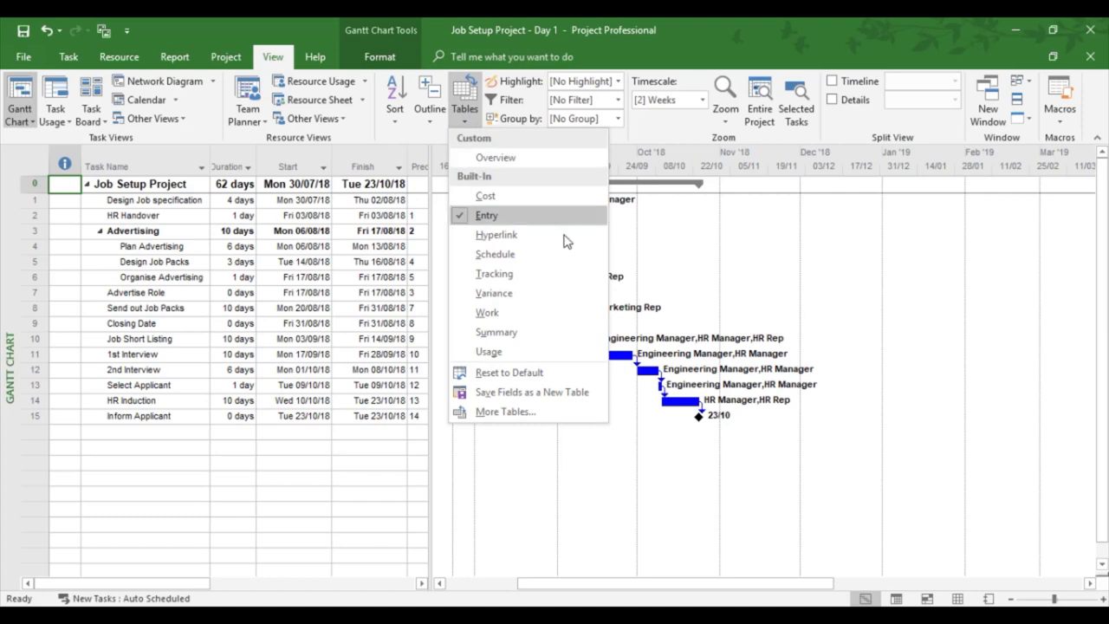
{"action": "mouse_move", "coordinate": [502, 293]}
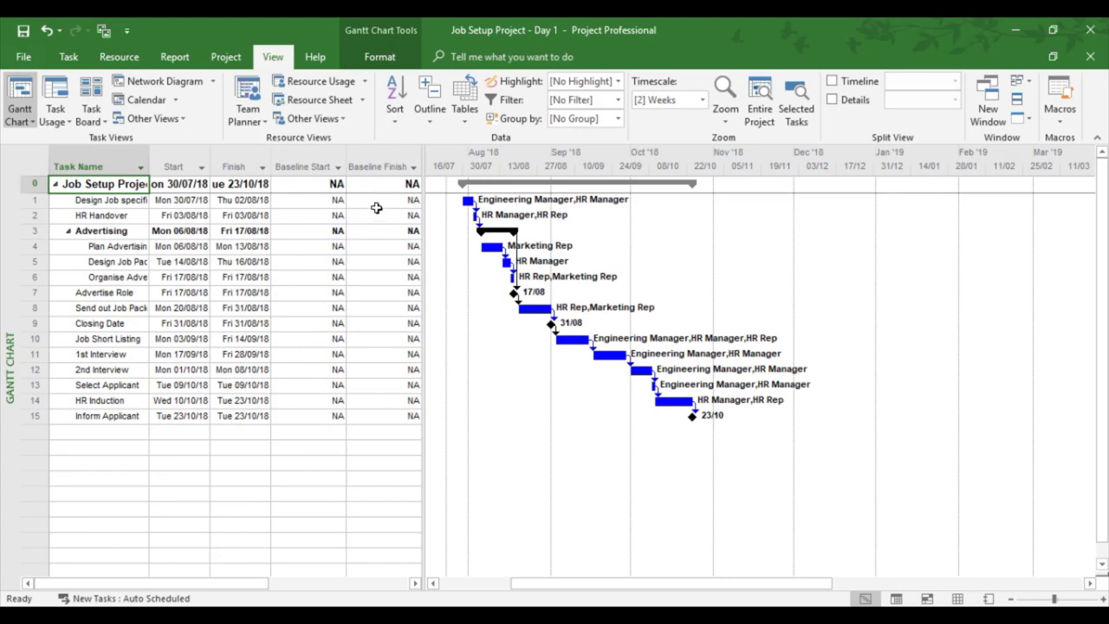
{"action": "mouse_move", "coordinate": [369, 232]}
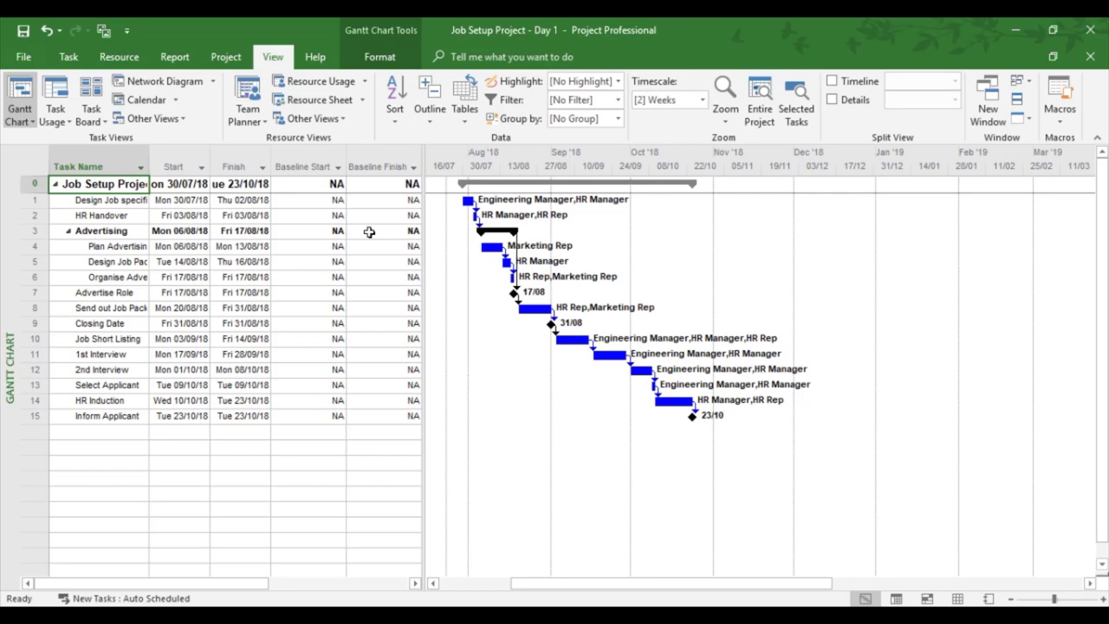
{"action": "left_click", "coordinate": [379, 166]}
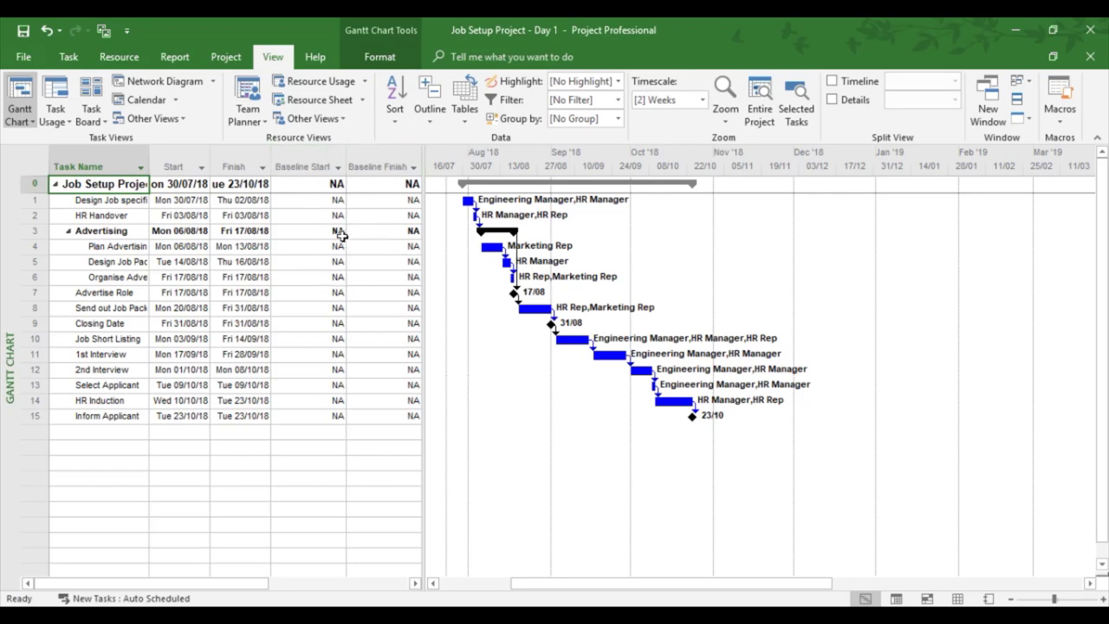
{"action": "mouse_move", "coordinate": [370, 219]}
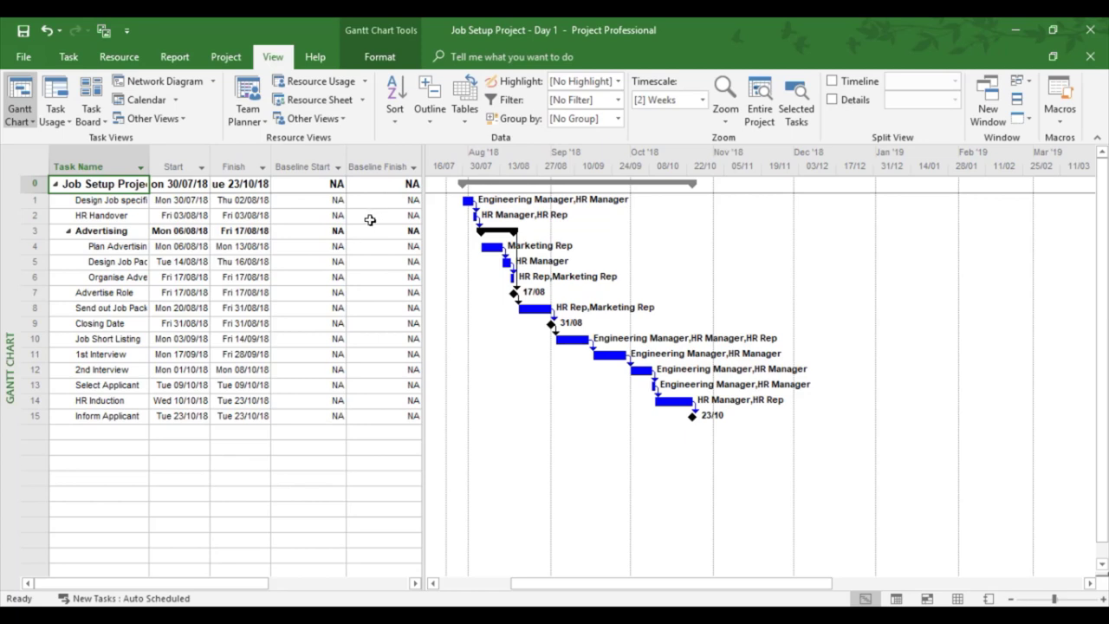
Show the Cost table with £22,840.00 total costs, £0.00 baseline and variances equal to totals.
{"action": "left_click", "coordinate": [465, 95]}
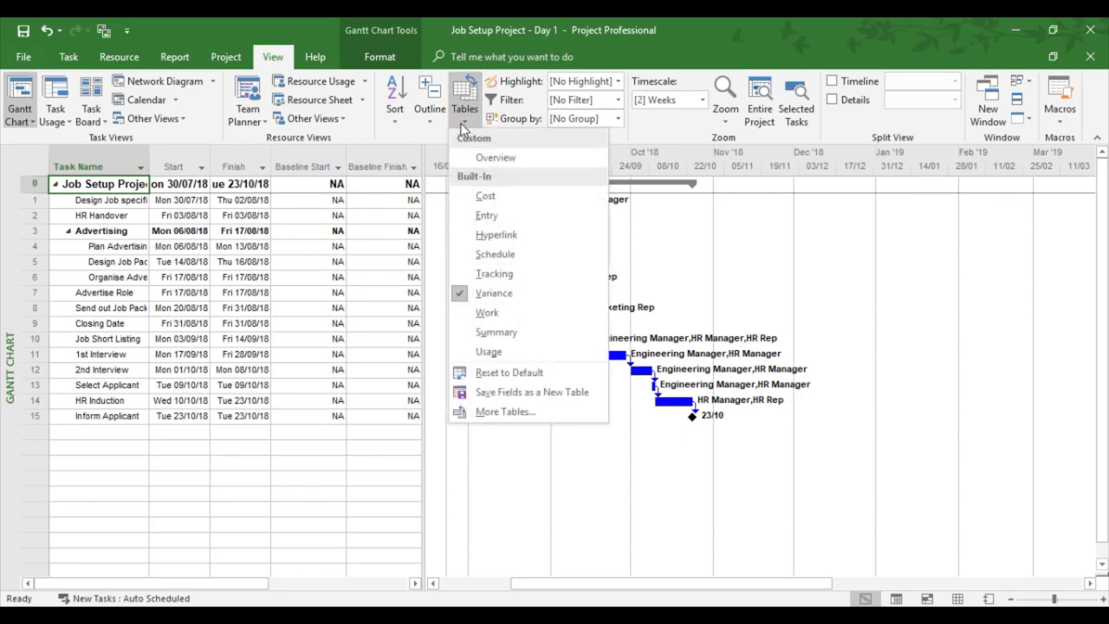
{"action": "left_click", "coordinate": [485, 196]}
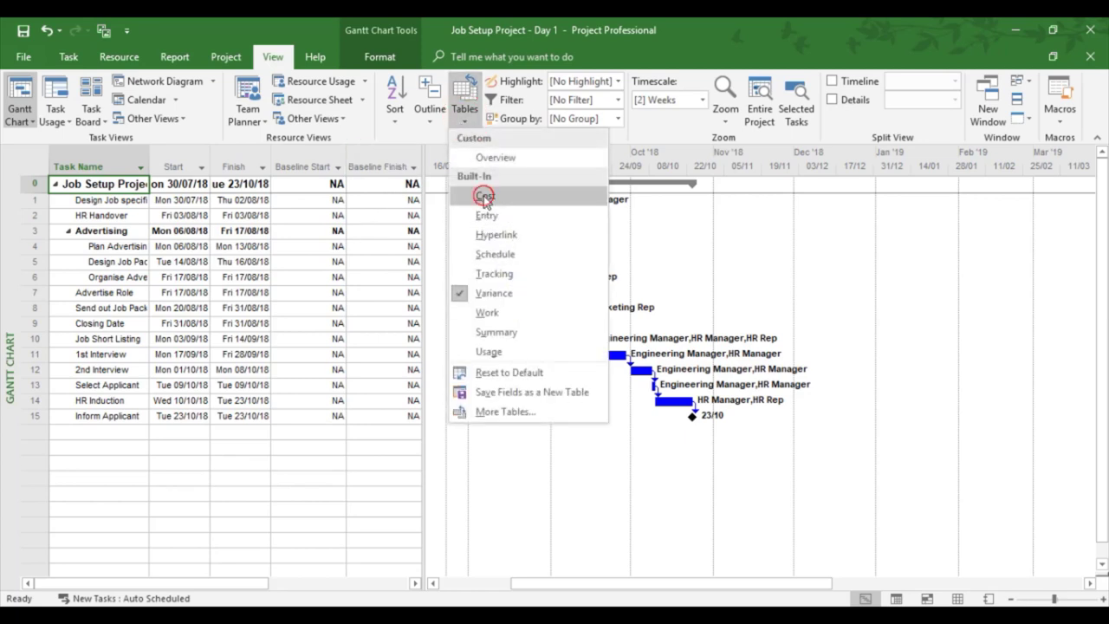
{"action": "left_click", "coordinate": [487, 196]}
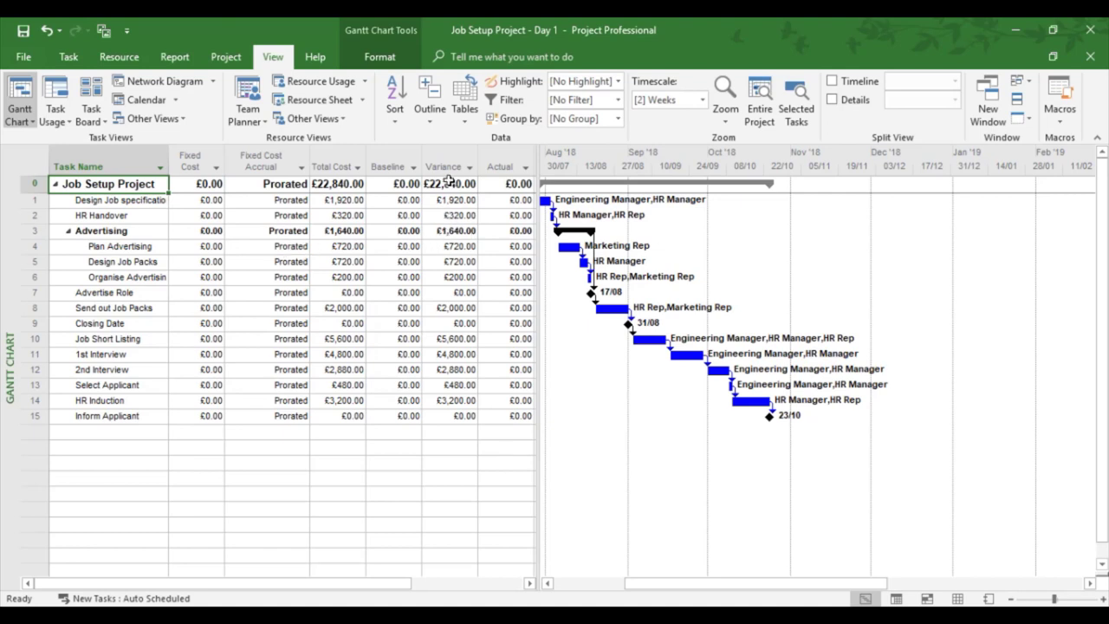
{"action": "mouse_move", "coordinate": [446, 303]}
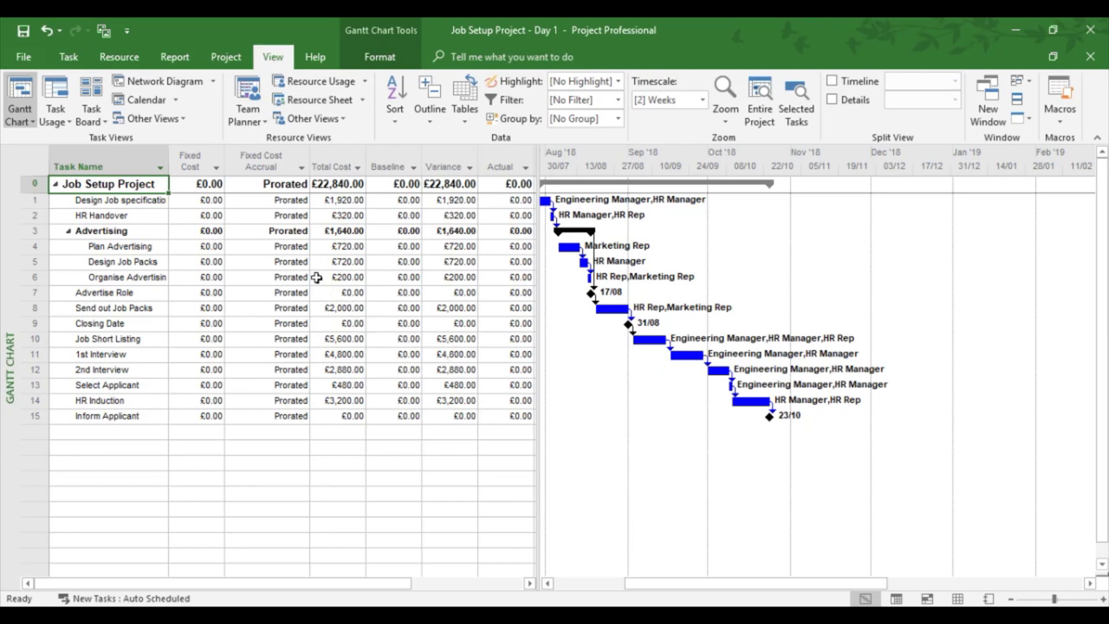
{"action": "mouse_move", "coordinate": [293, 261]}
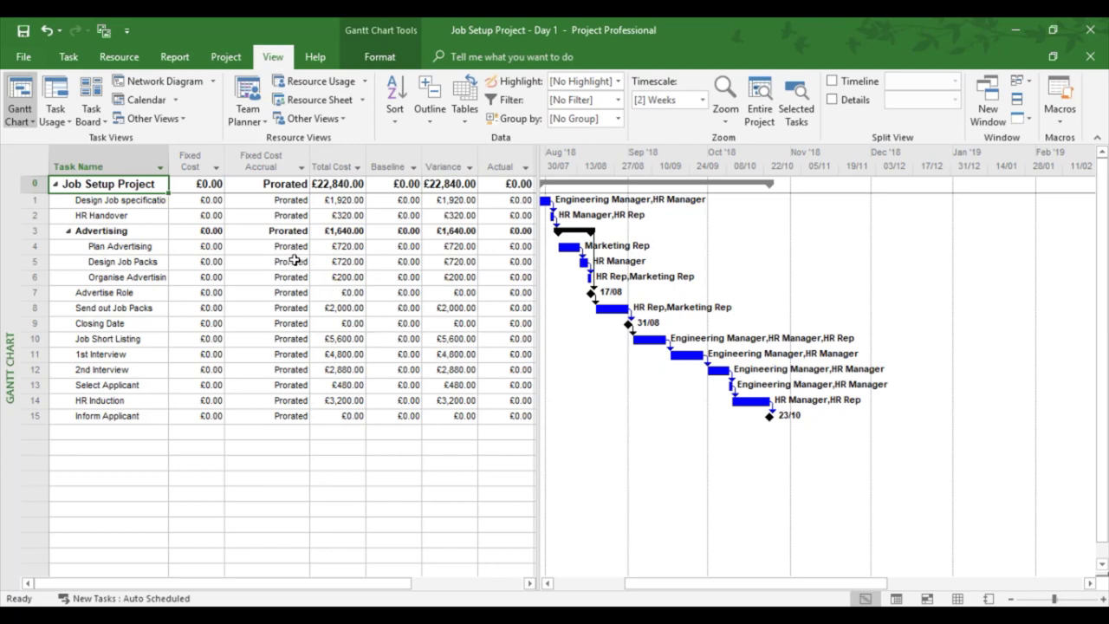
{"action": "mouse_move", "coordinate": [460, 310]}
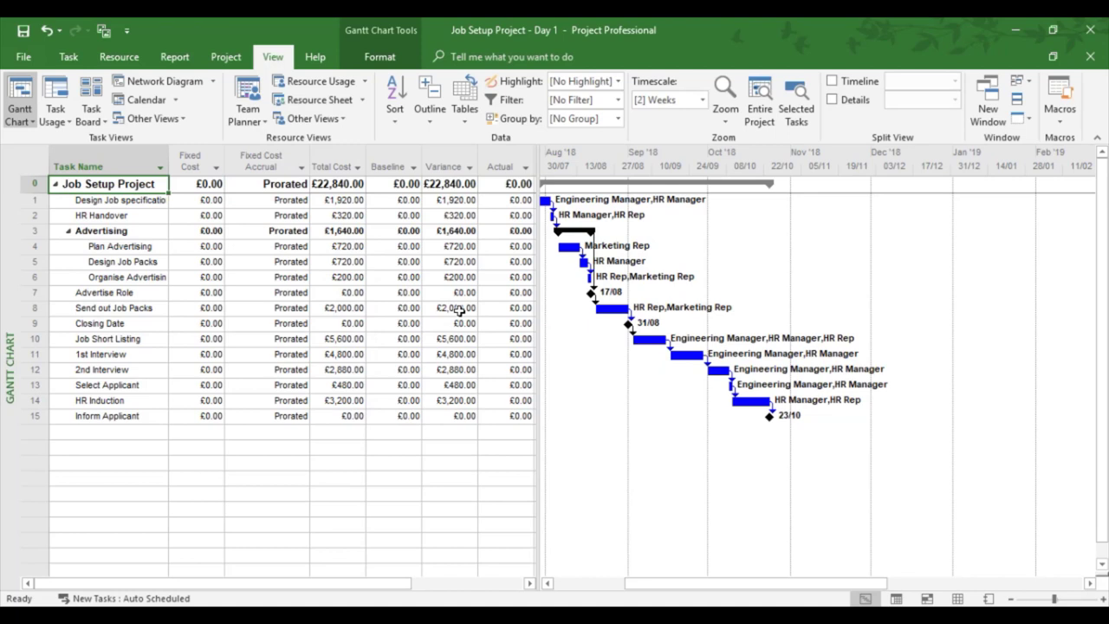
{"action": "mouse_move", "coordinate": [449, 166]}
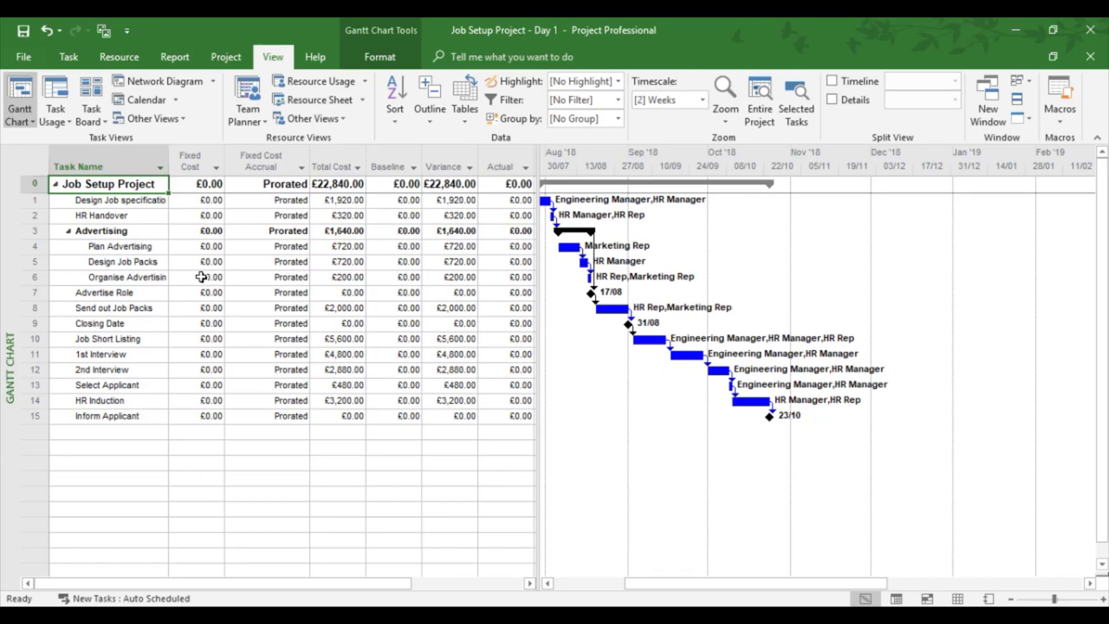
{"action": "mouse_move", "coordinate": [202, 276]}
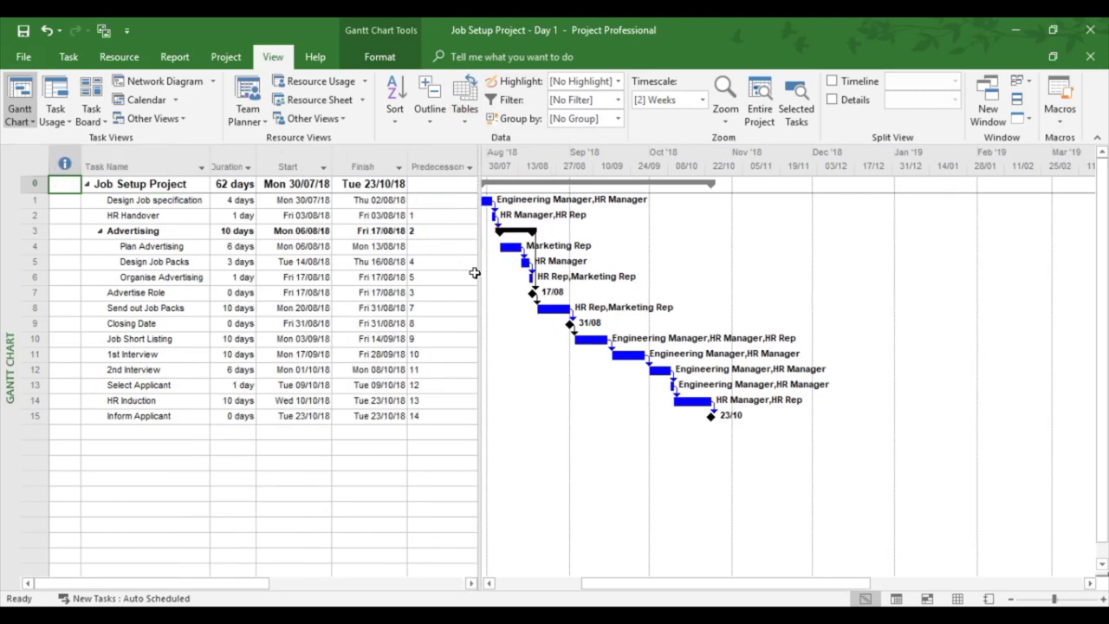
Select an empty row and bring up the Set Baseline dialog for the entire project.
{"action": "left_click", "coordinate": [145, 432]}
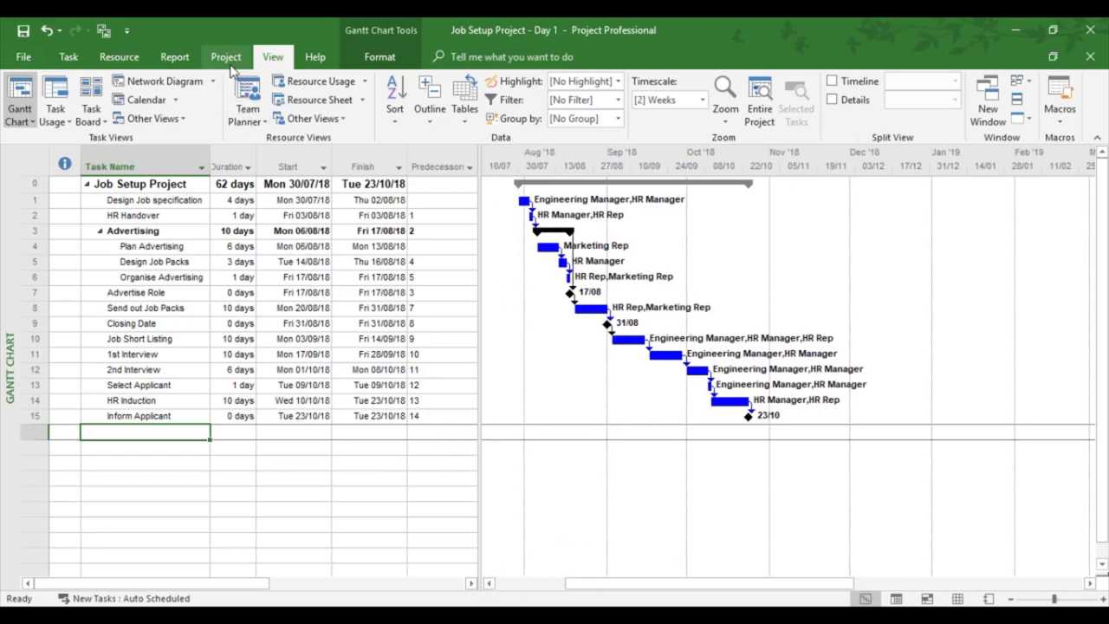
{"action": "left_click", "coordinate": [226, 56]}
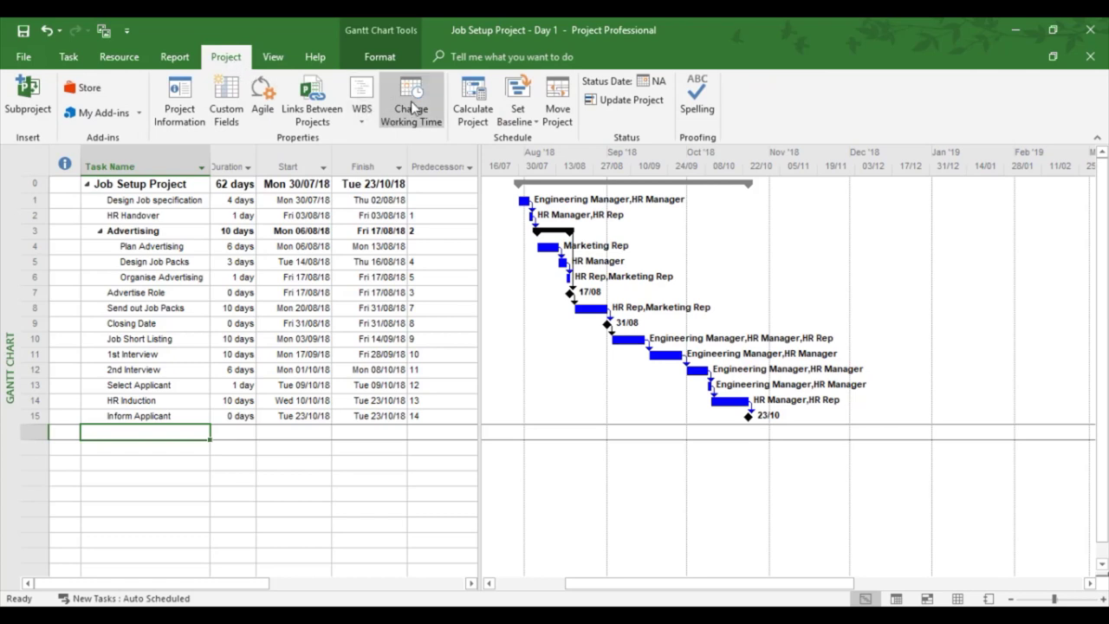
{"action": "mouse_move", "coordinate": [517, 100]}
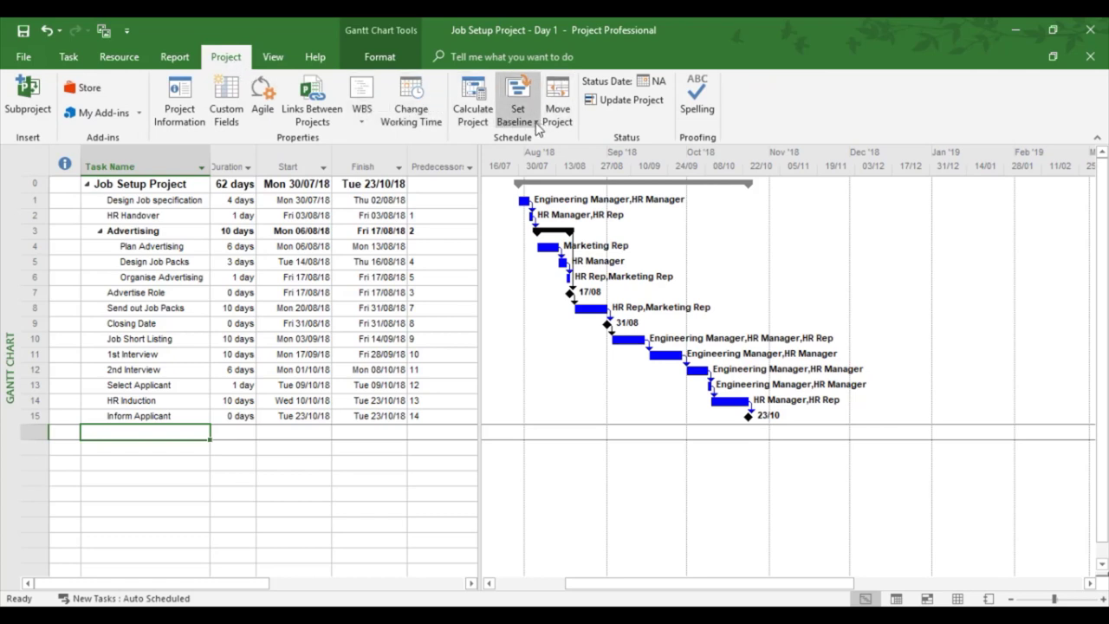
{"action": "left_click", "coordinate": [517, 99]}
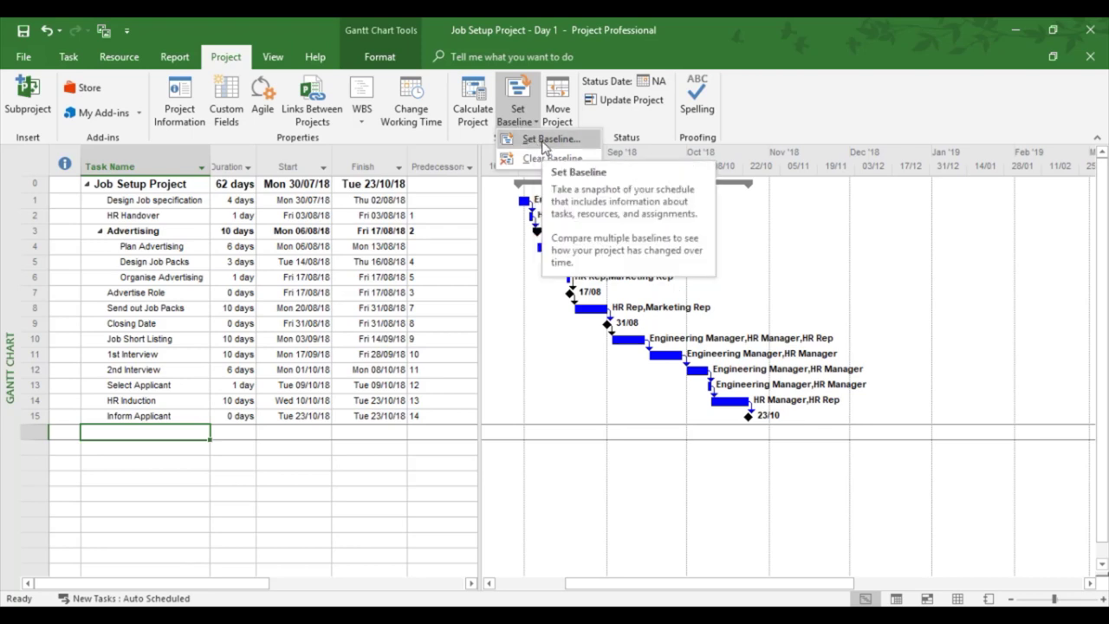
{"action": "left_click", "coordinate": [544, 139]}
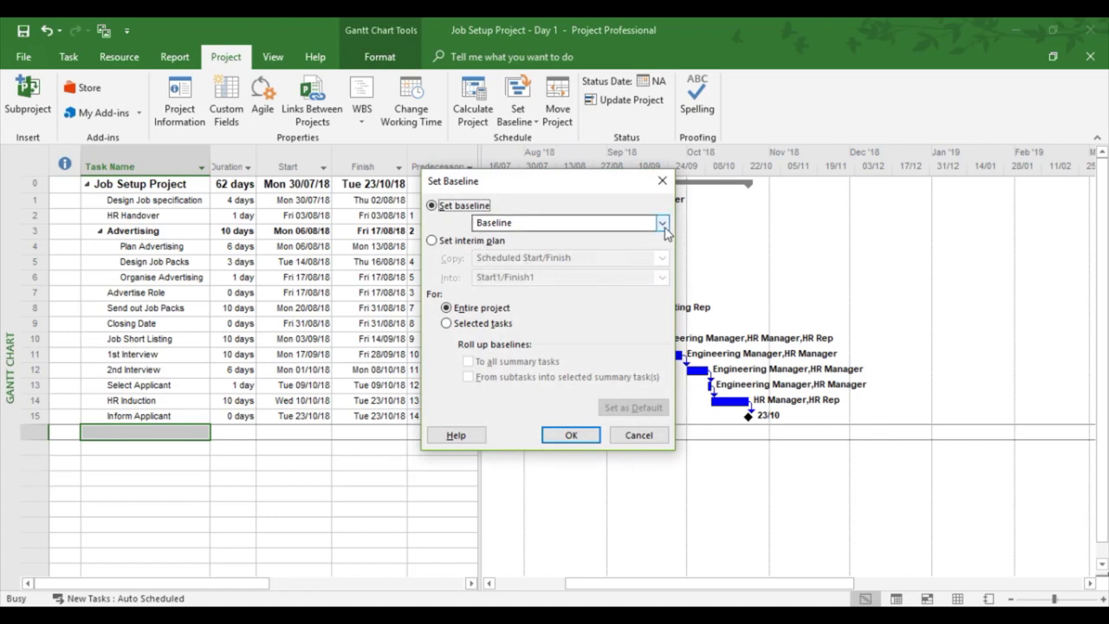
Save Baseline for the entire project from the Set Baseline dialog.
{"action": "left_click", "coordinate": [662, 223]}
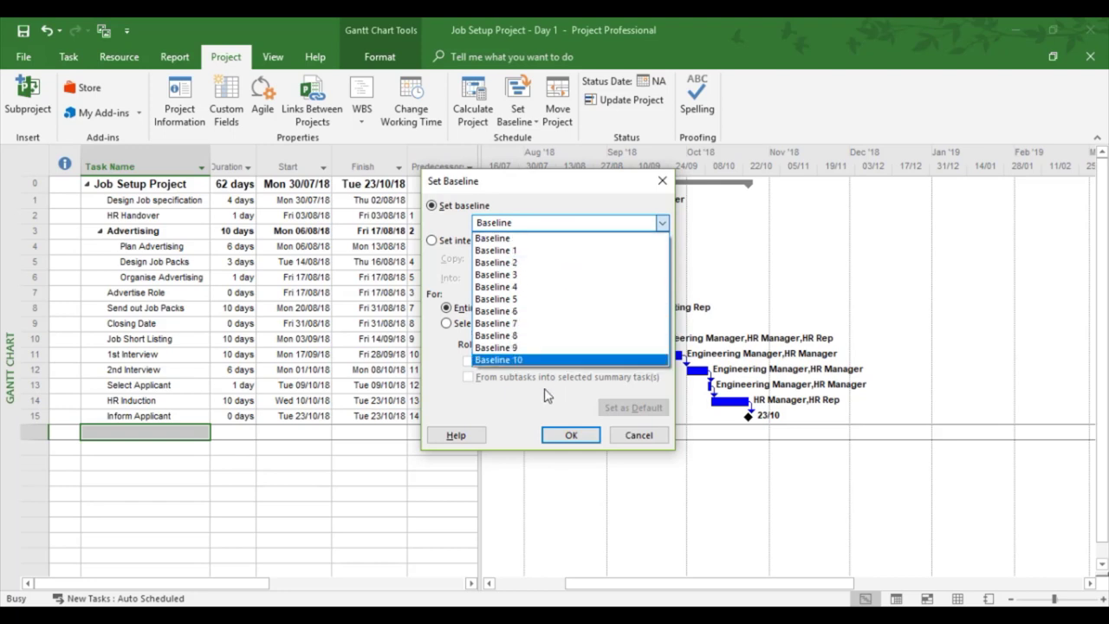
{"action": "mouse_move", "coordinate": [544, 396]}
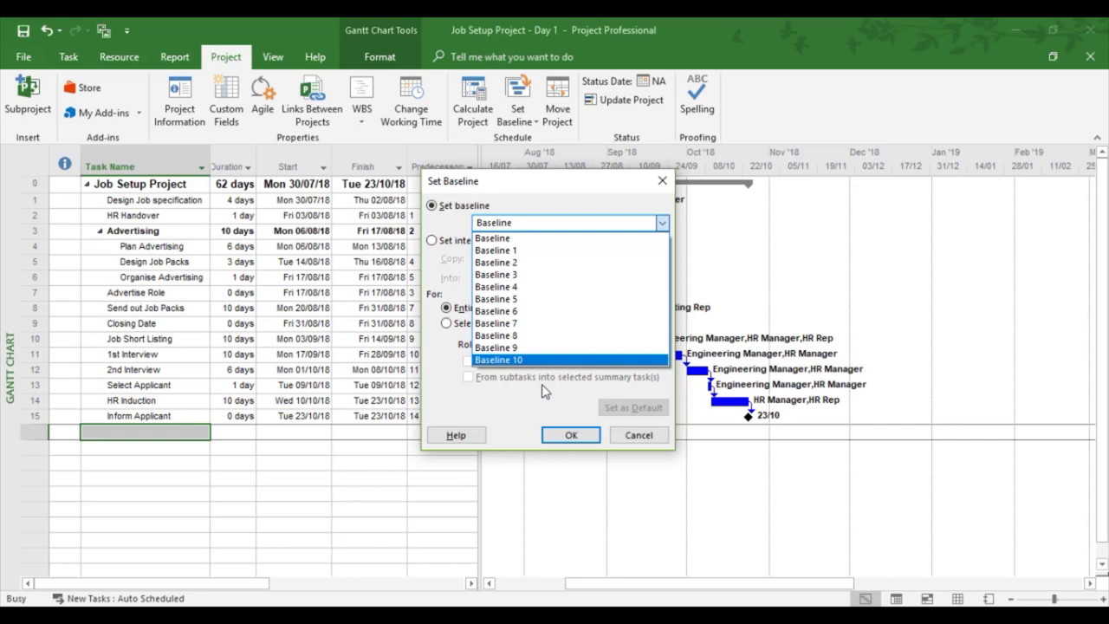
{"action": "mouse_move", "coordinate": [544, 392]}
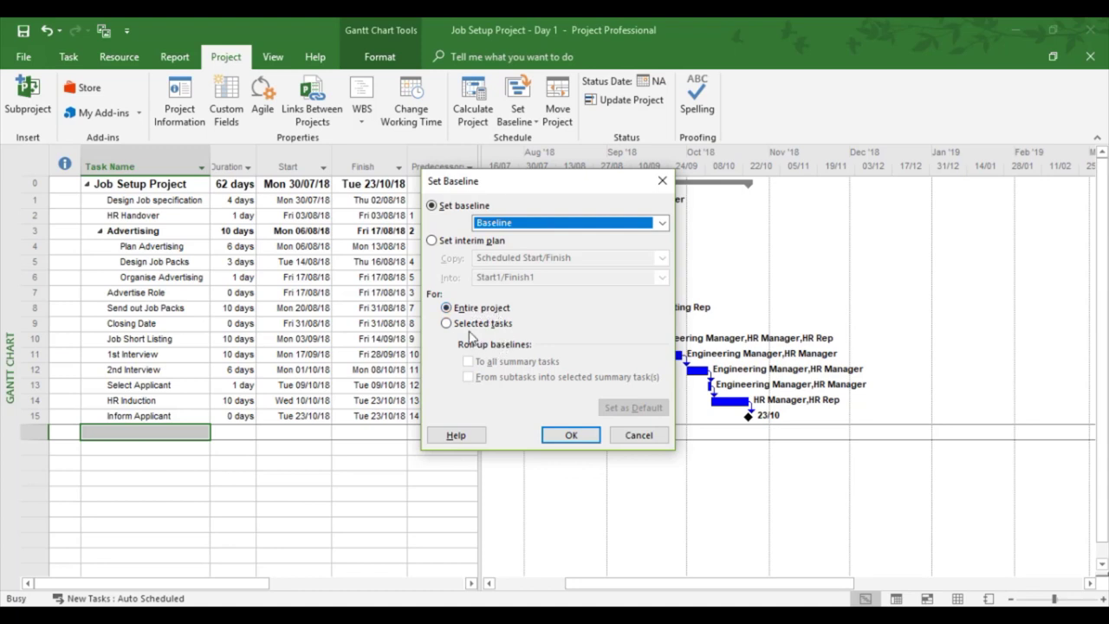
{"action": "mouse_move", "coordinate": [527, 336]}
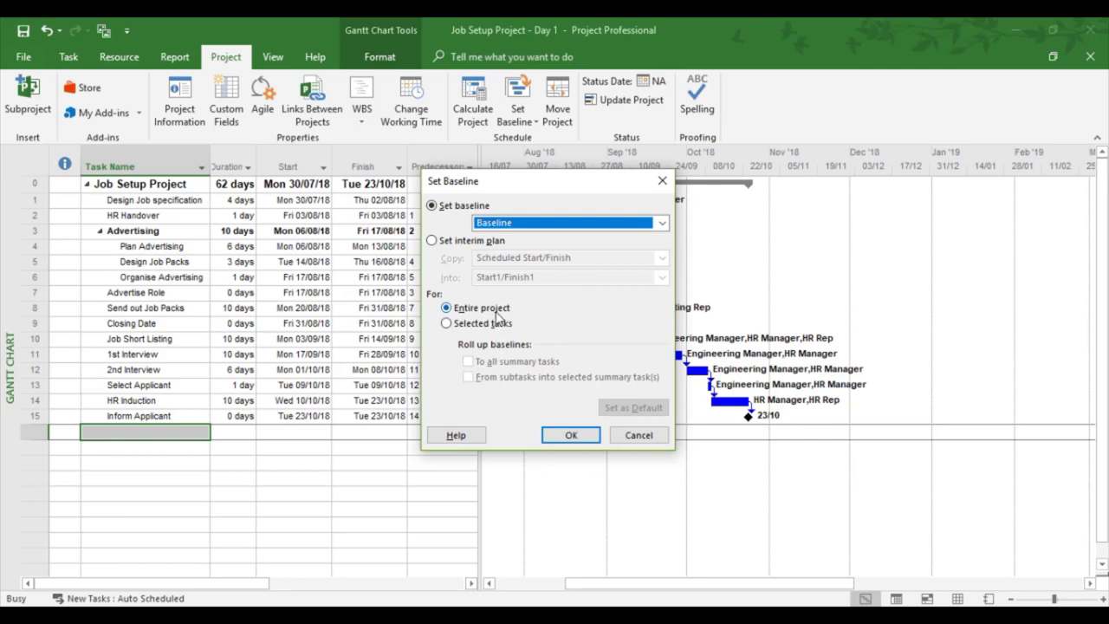
{"action": "mouse_move", "coordinate": [545, 314]}
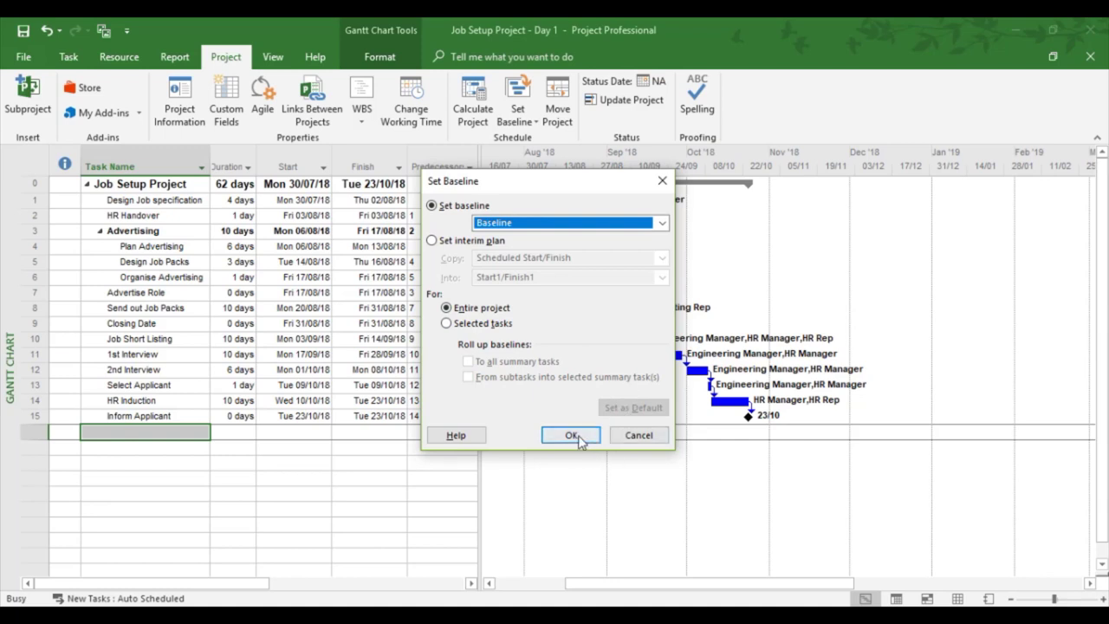
{"action": "left_click", "coordinate": [570, 435]}
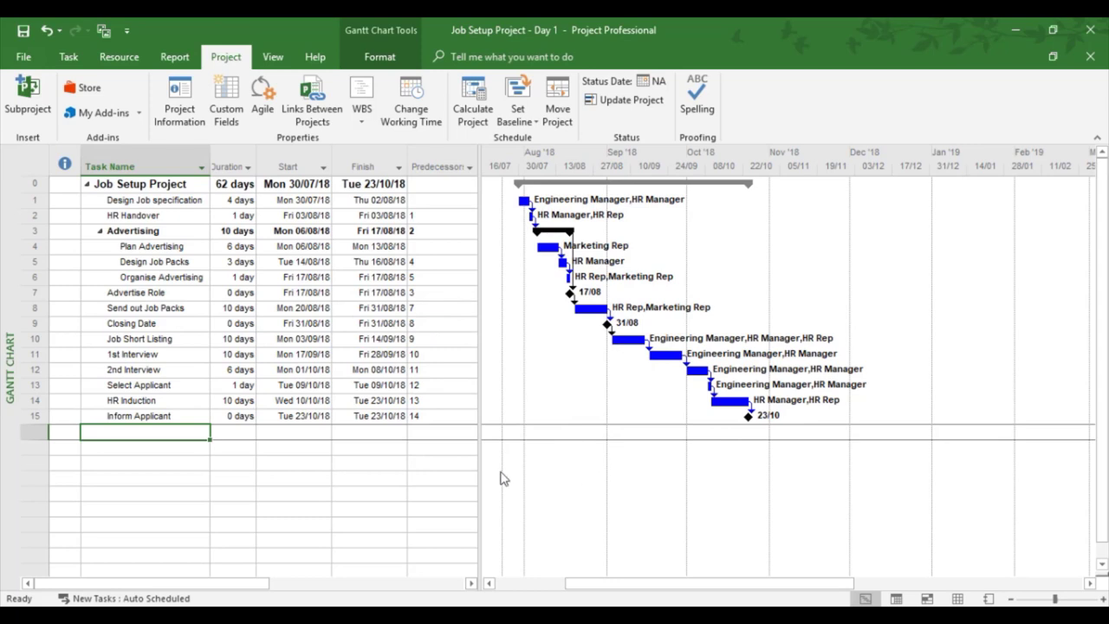
Show the Variance table with baseline dates matching task dates and 0-day variances.
{"action": "left_click", "coordinate": [438, 166]}
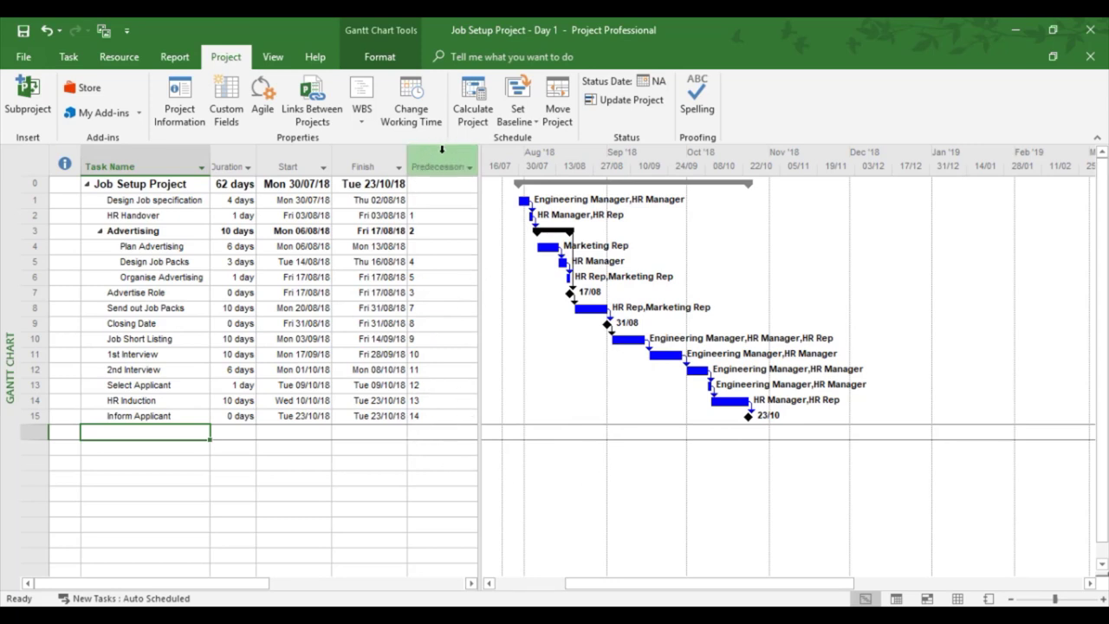
{"action": "left_click", "coordinate": [272, 57]}
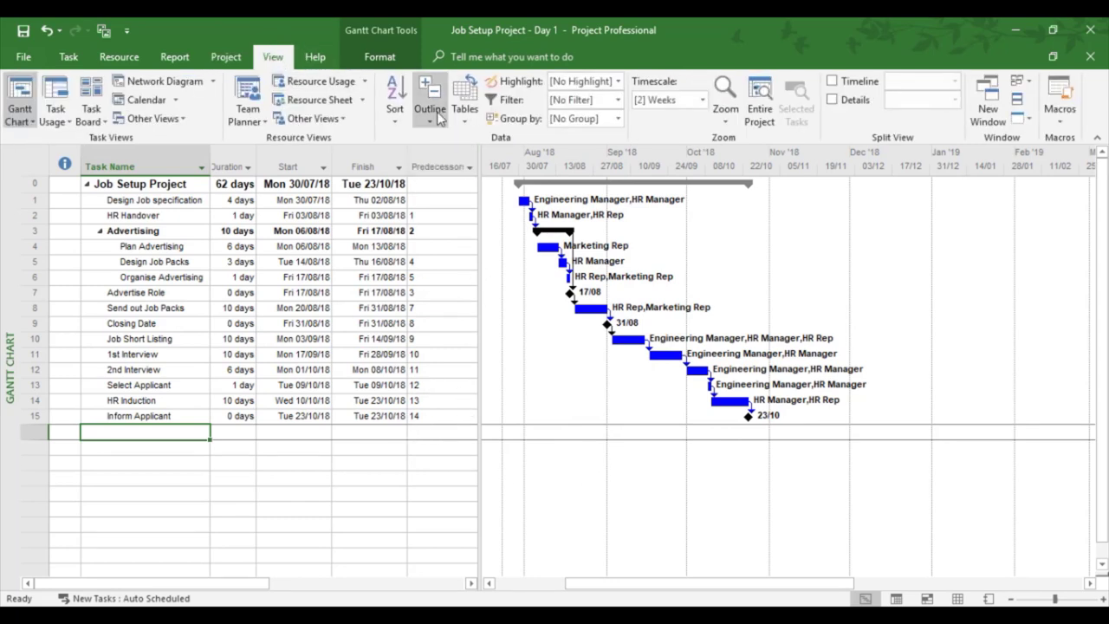
{"action": "left_click", "coordinate": [465, 98]}
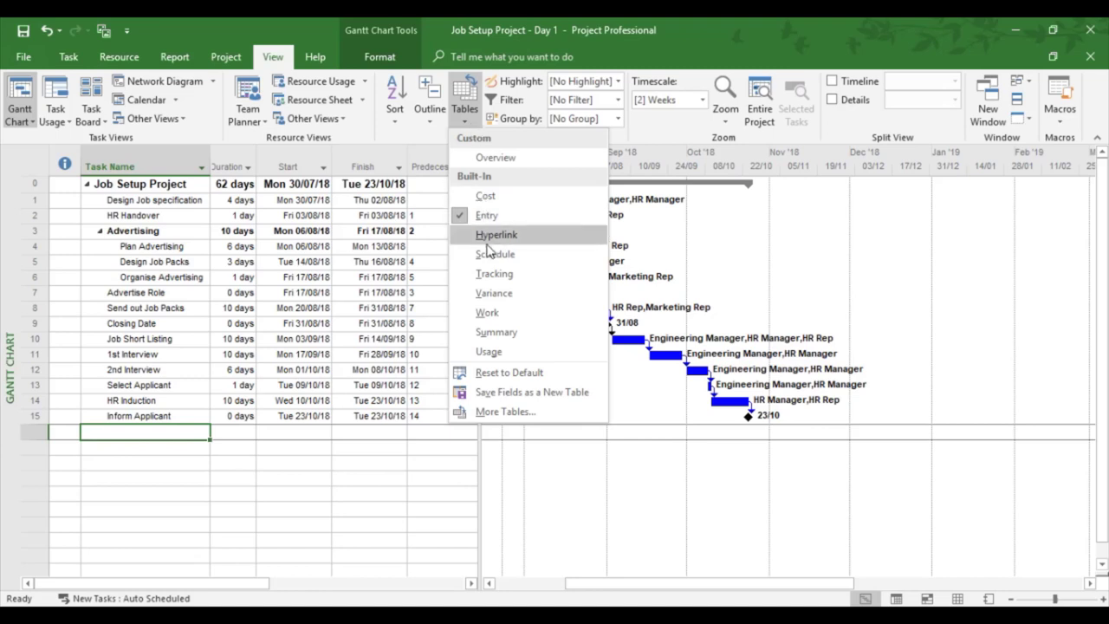
{"action": "left_click", "coordinate": [495, 254]}
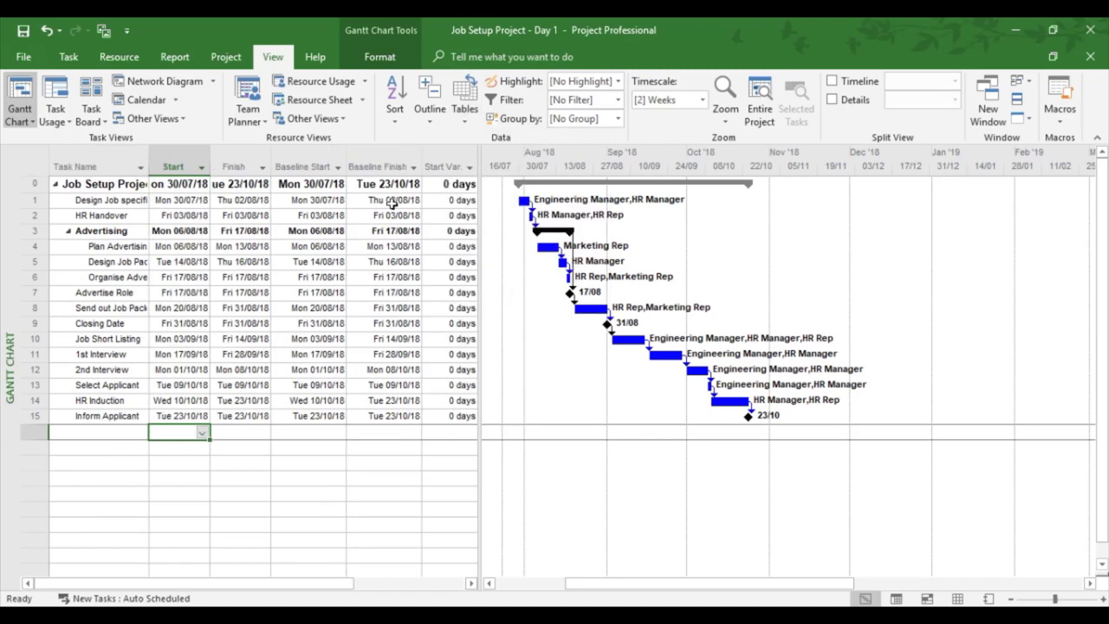
{"action": "mouse_move", "coordinate": [306, 184]}
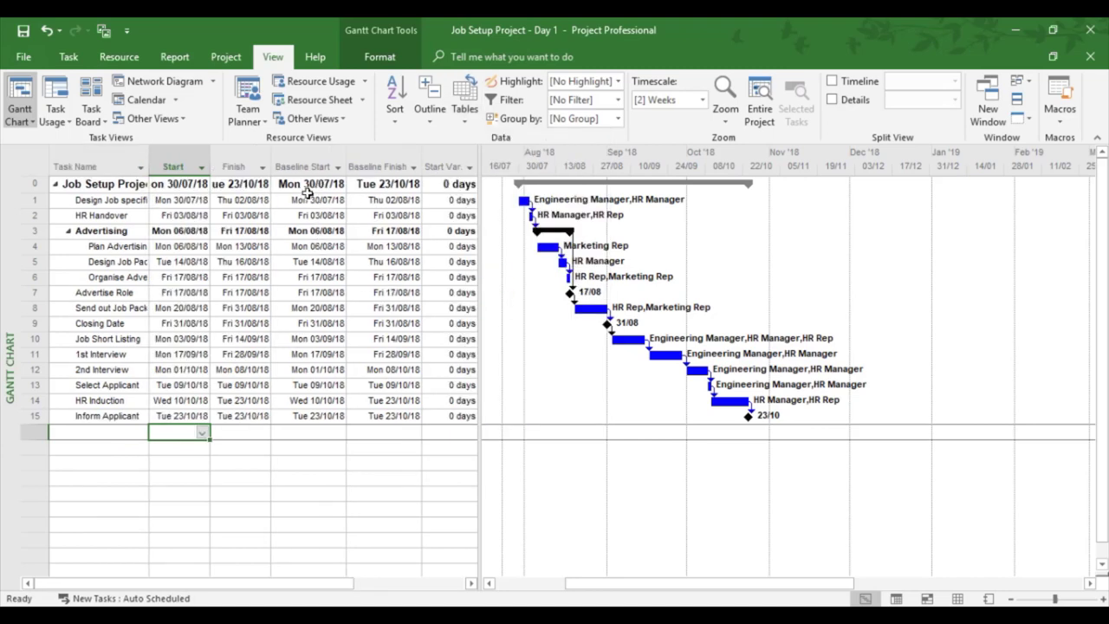
{"action": "mouse_move", "coordinate": [394, 277]}
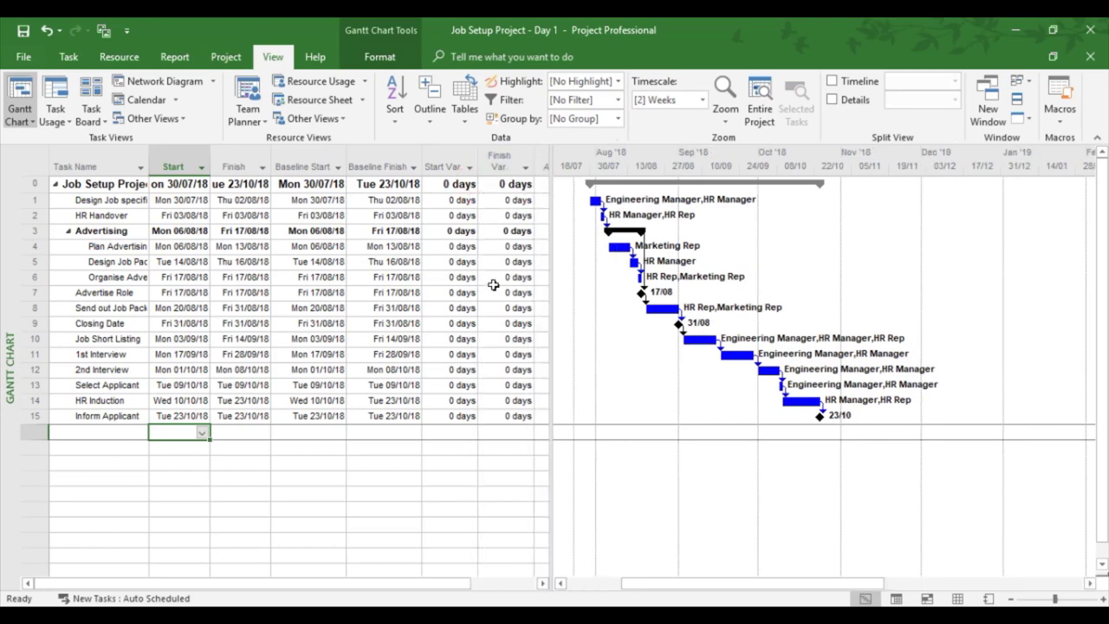
{"action": "mouse_move", "coordinate": [495, 282]}
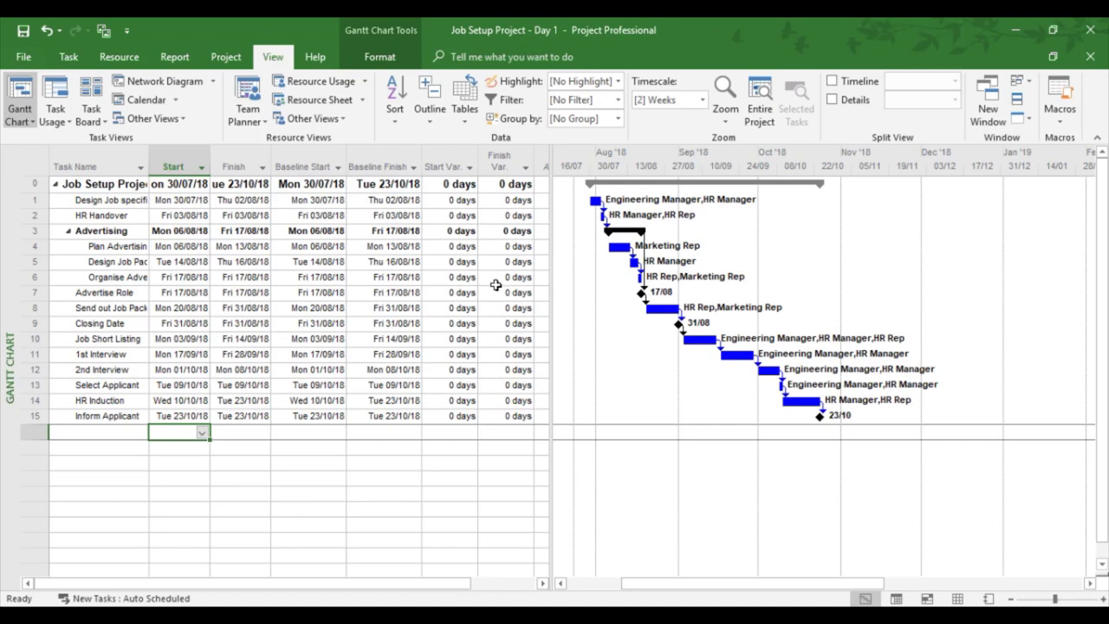
{"action": "mouse_move", "coordinate": [561, 213]}
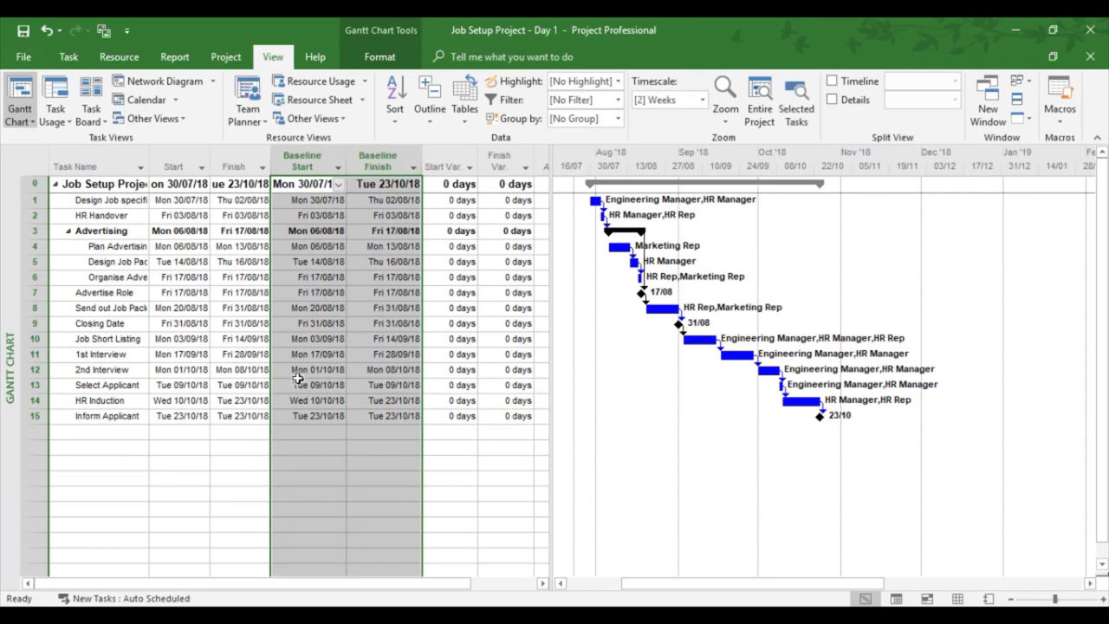
{"action": "mouse_move", "coordinate": [115, 430]}
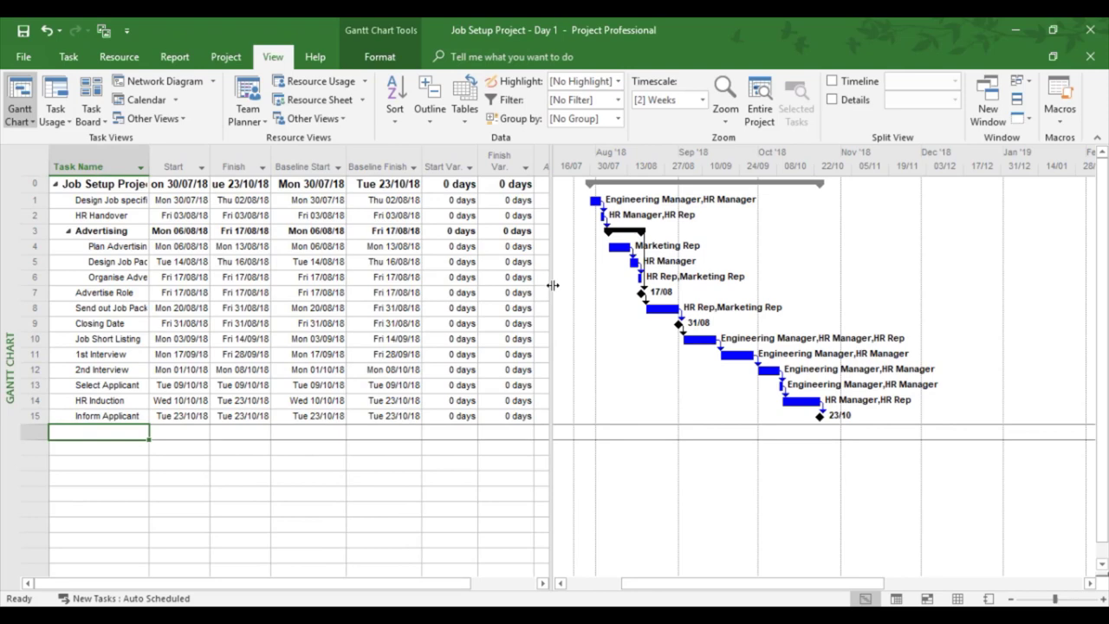
Switch to the Cost table and select the Variance column showing £0.00 variances.
{"action": "left_click", "coordinate": [465, 95]}
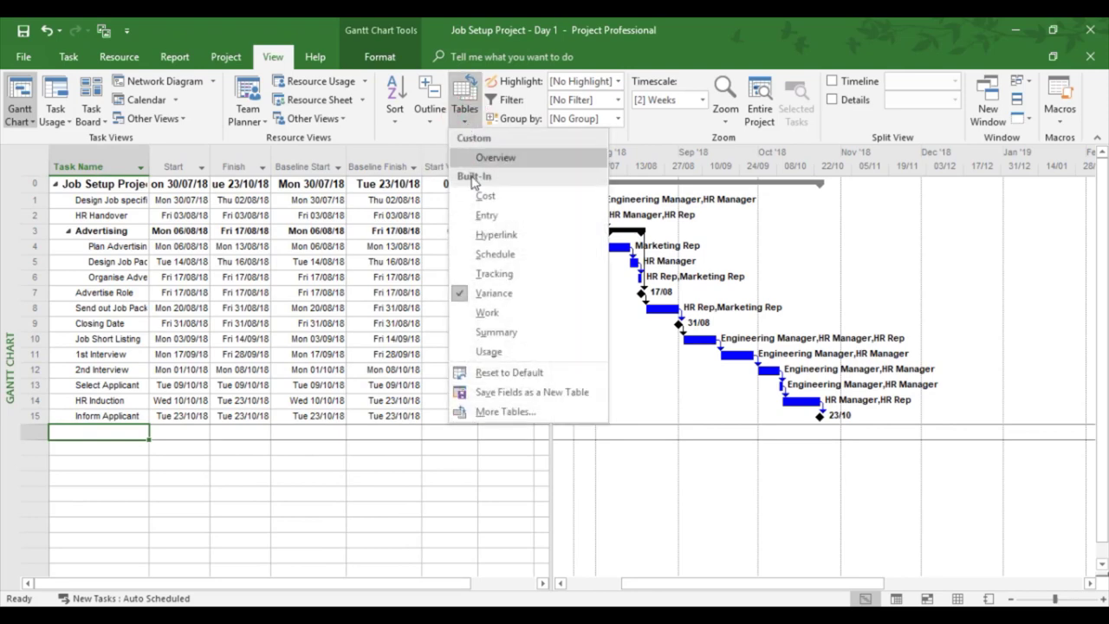
{"action": "left_click", "coordinate": [486, 196]}
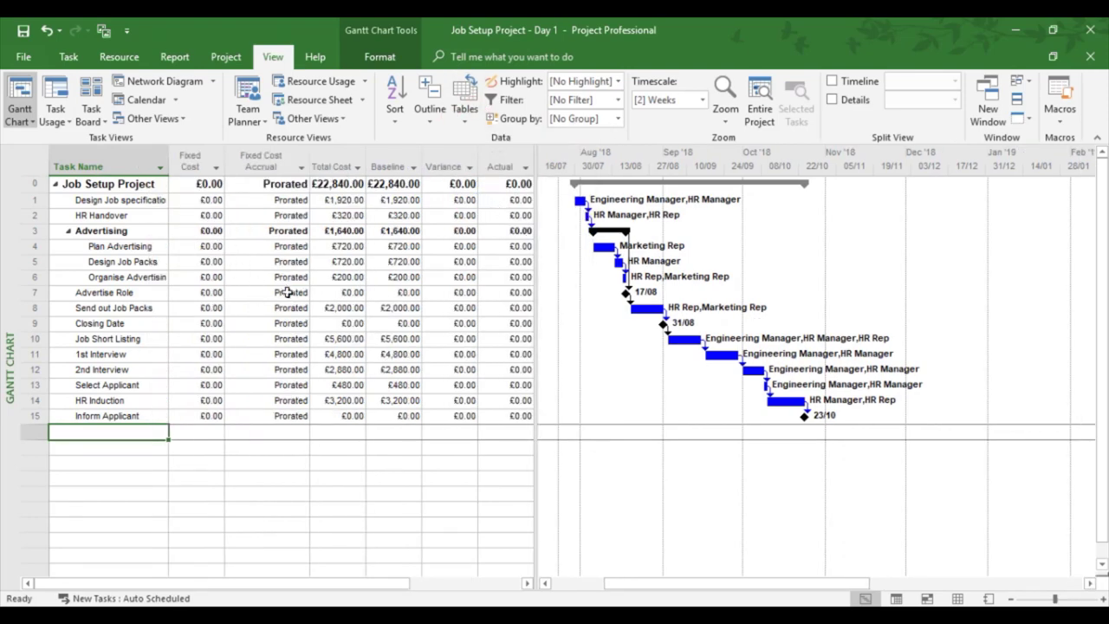
{"action": "left_click", "coordinate": [444, 166]}
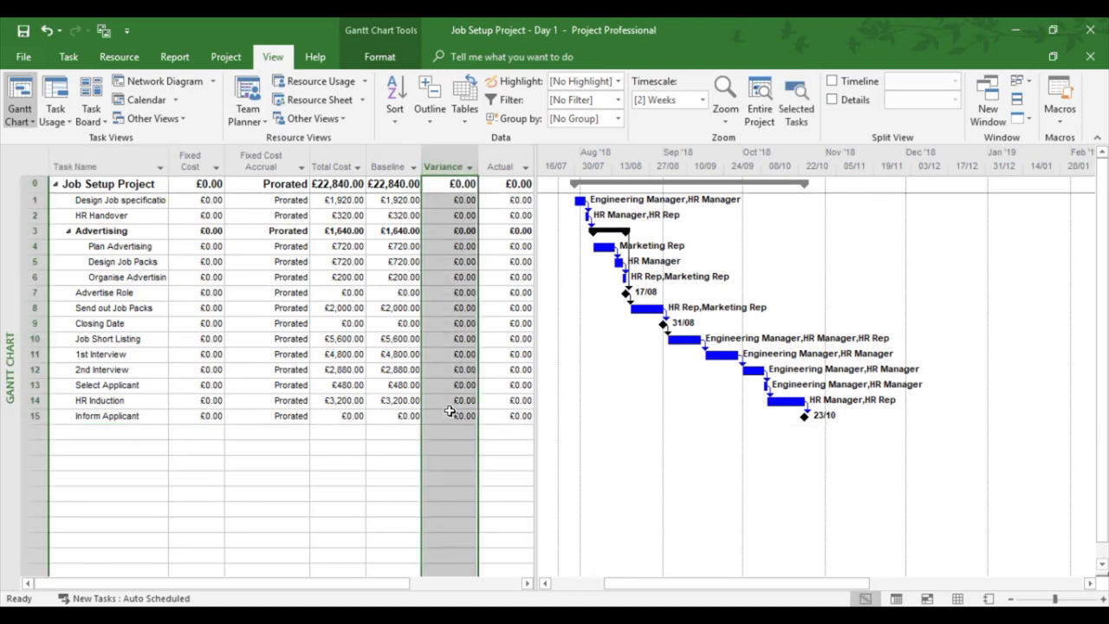
{"action": "mouse_move", "coordinate": [377, 242]}
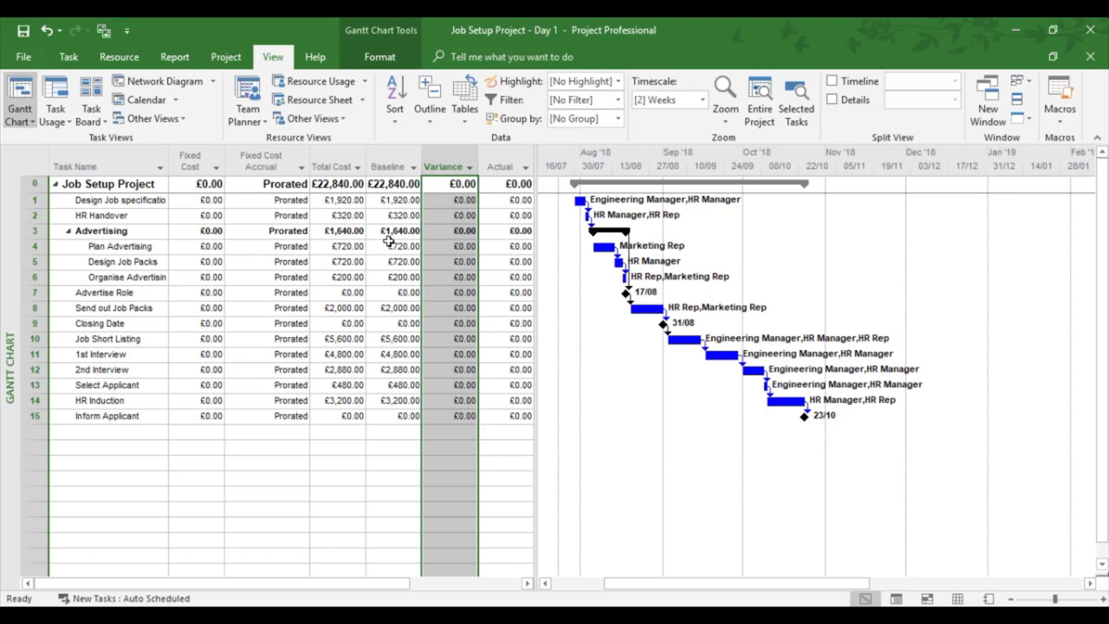
{"action": "mouse_move", "coordinate": [449, 338]}
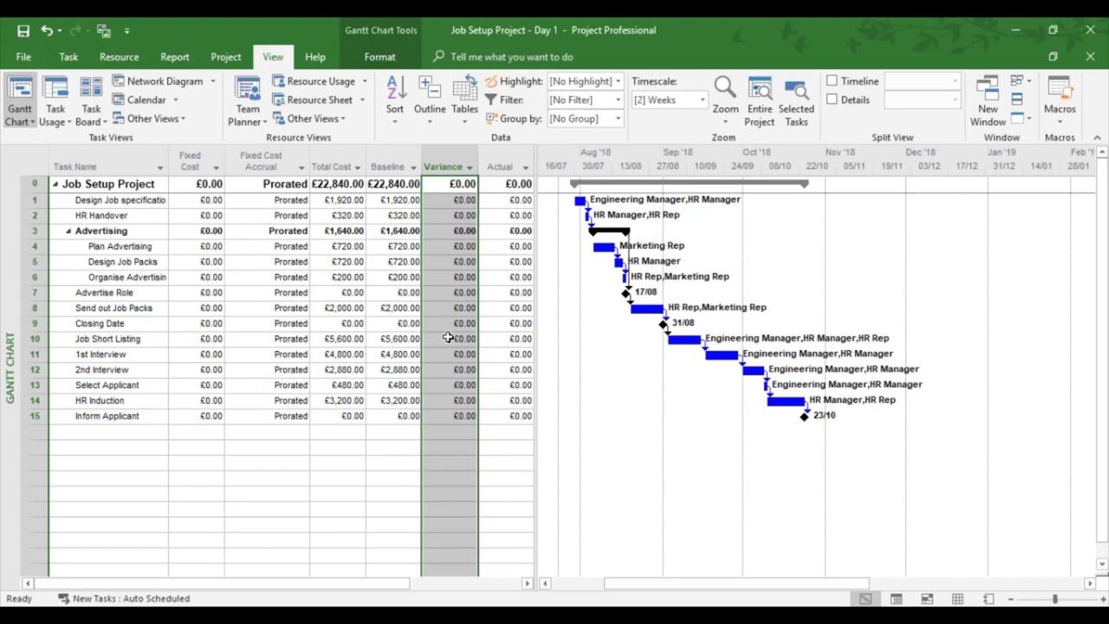
{"action": "mouse_move", "coordinate": [445, 333]}
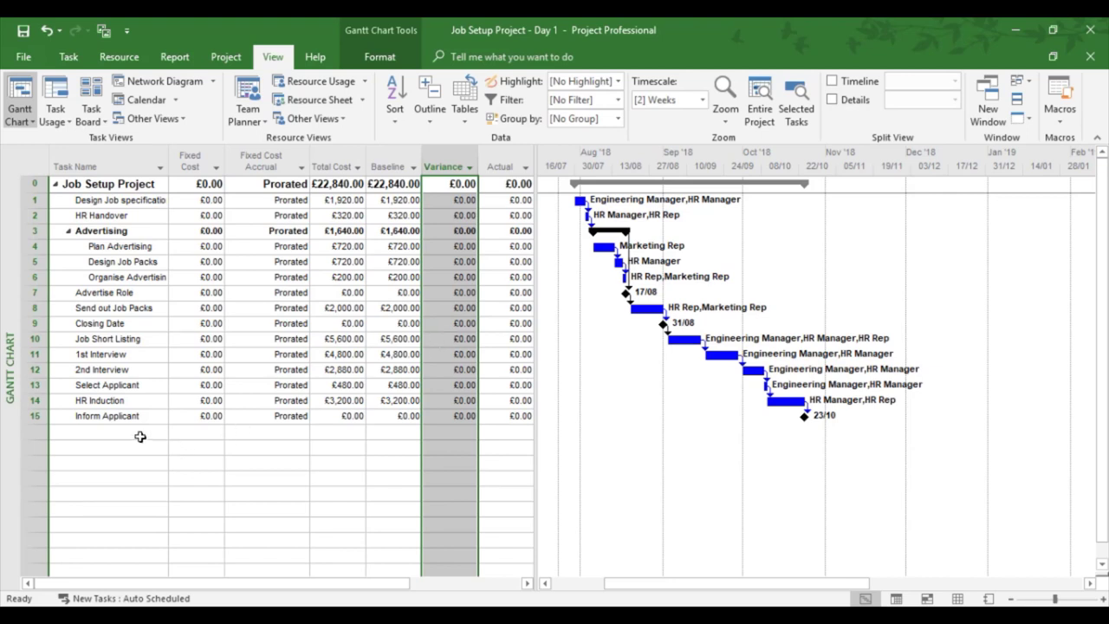
Restore the Entry table with durations, start and finish dates, and predecessors.
{"action": "left_click", "coordinate": [108, 432]}
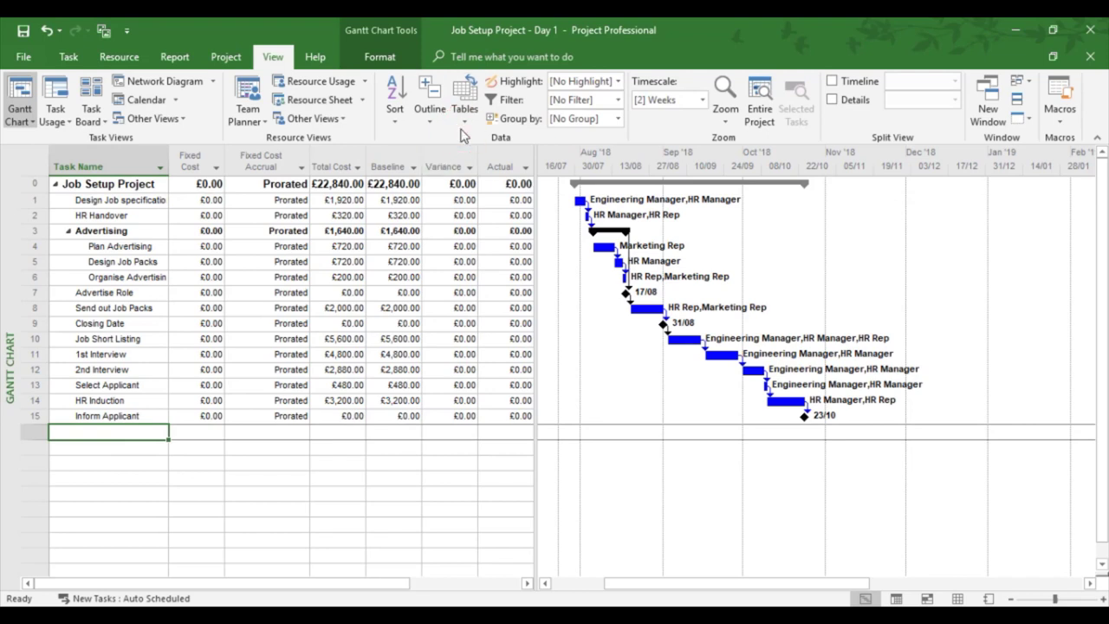
{"action": "left_click", "coordinate": [465, 94]}
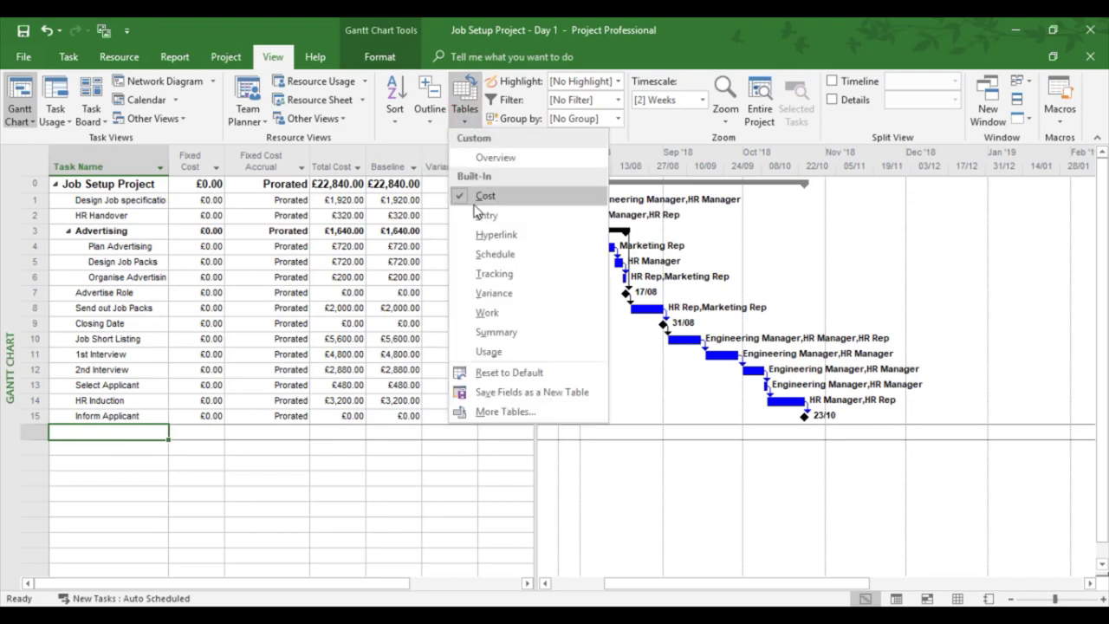
{"action": "left_click", "coordinate": [487, 215]}
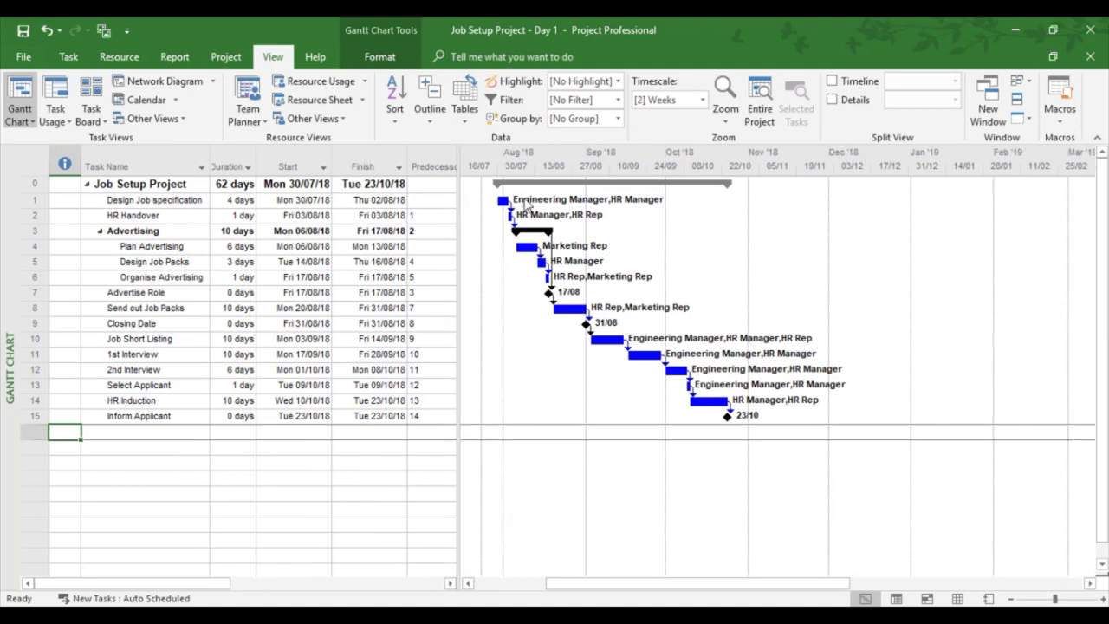
{"action": "left_click", "coordinate": [379, 57]}
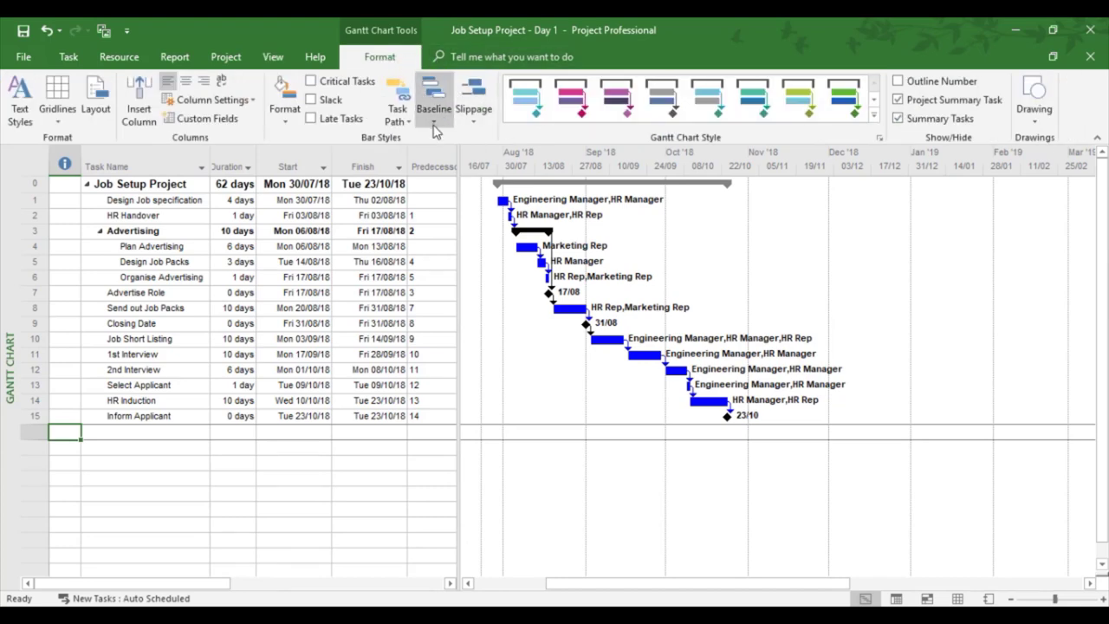
{"action": "mouse_move", "coordinate": [435, 98]}
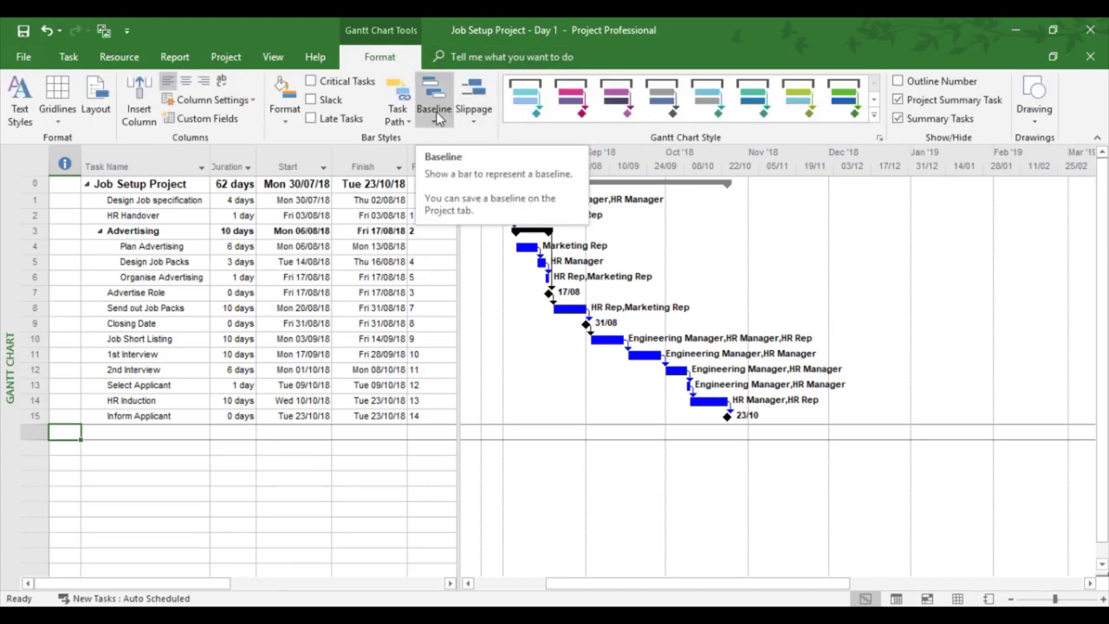
Display Baseline (saved Tue 24/07/18) as bars beneath each Gantt task bar.
{"action": "left_click", "coordinate": [433, 100]}
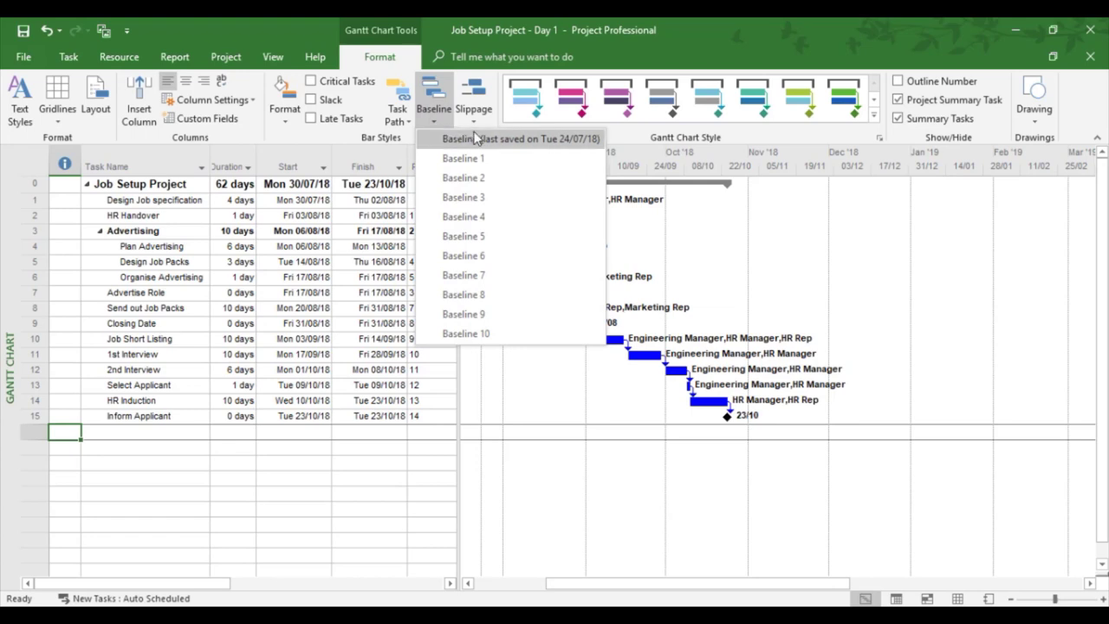
{"action": "mouse_move", "coordinate": [492, 147]}
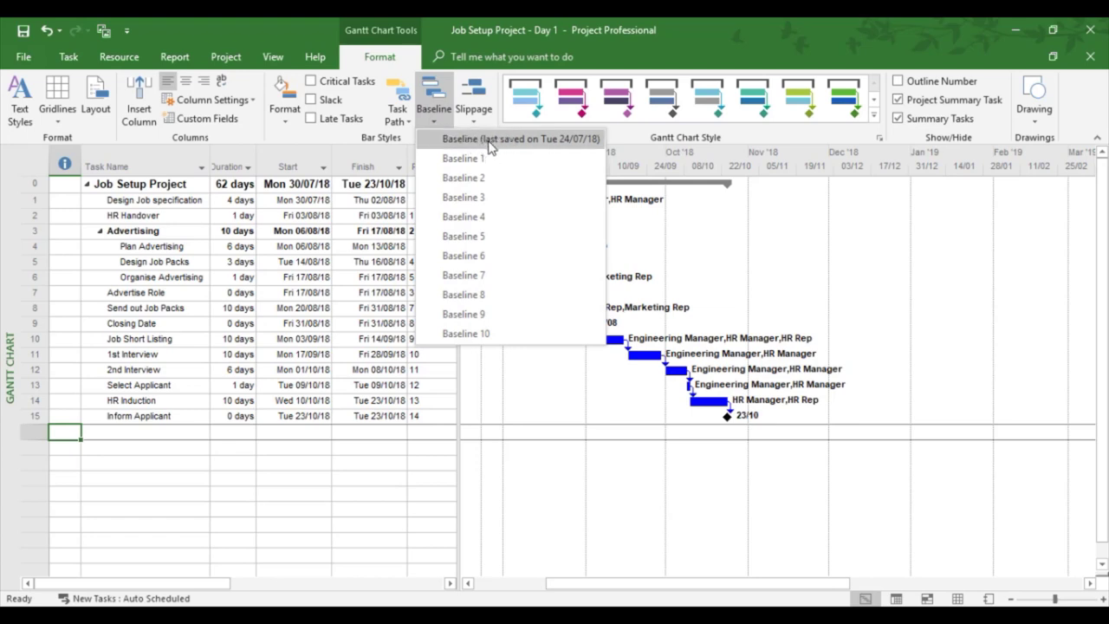
{"action": "left_click", "coordinate": [512, 139]}
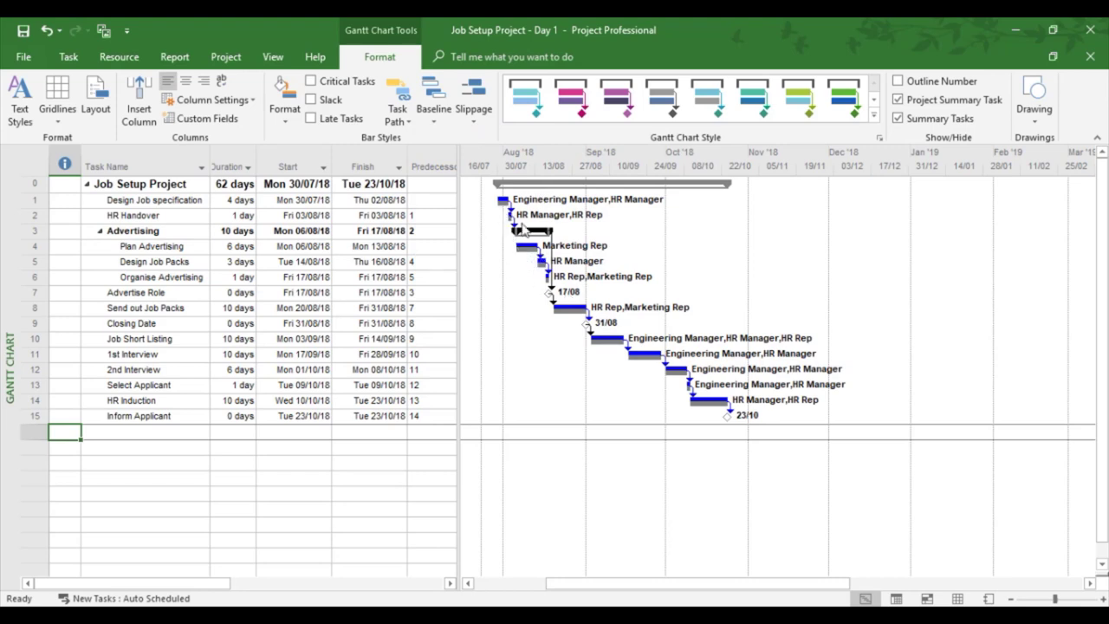
{"action": "mouse_move", "coordinate": [626, 370]}
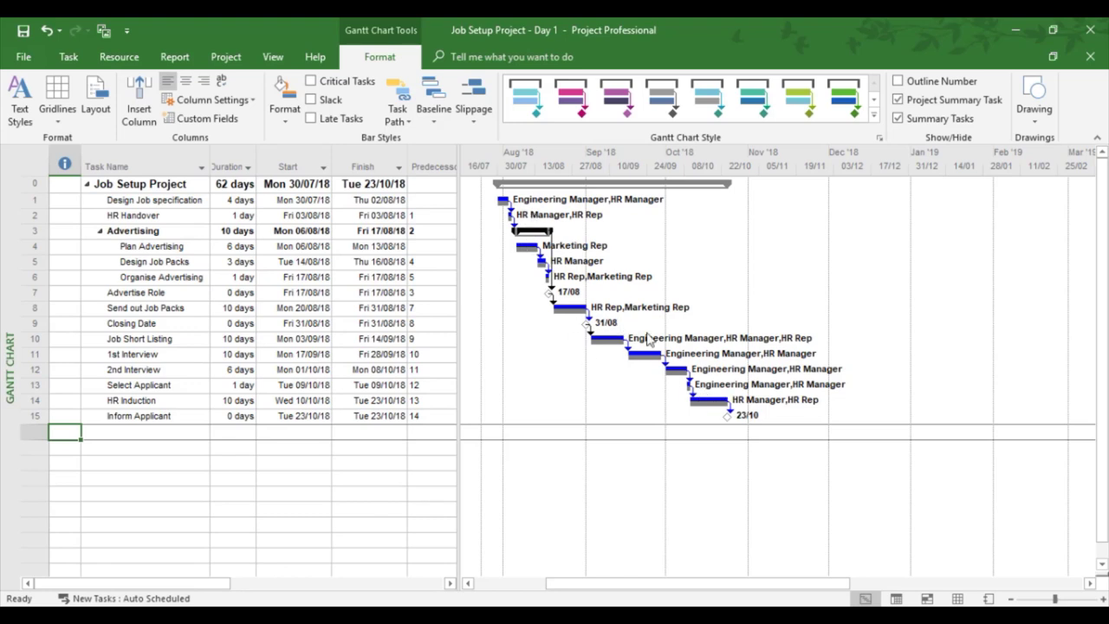
{"action": "mouse_move", "coordinate": [611, 264]}
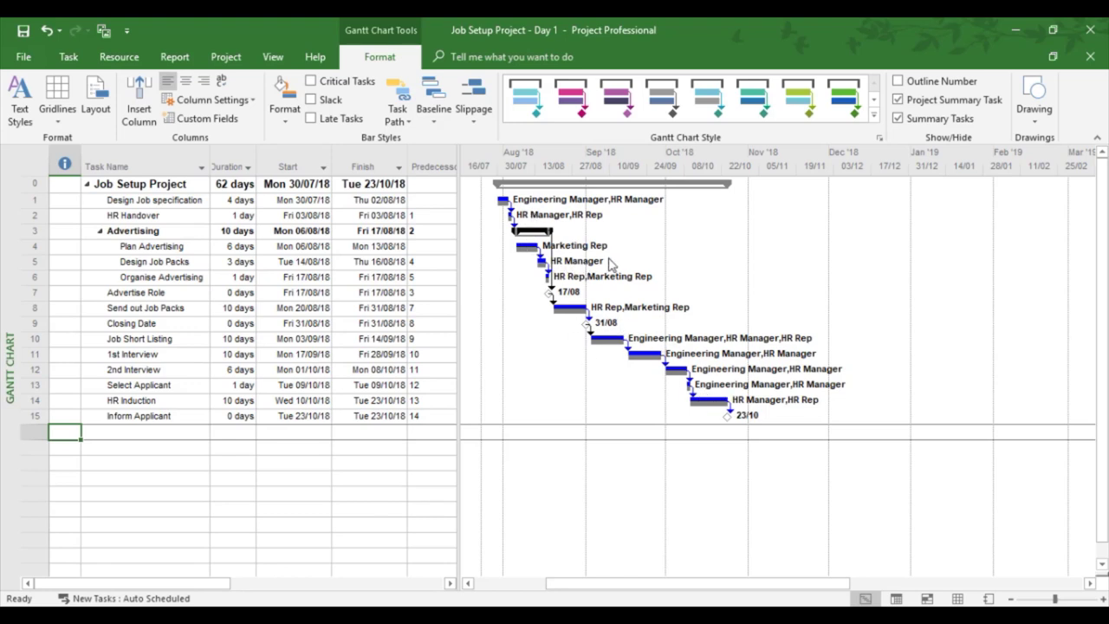